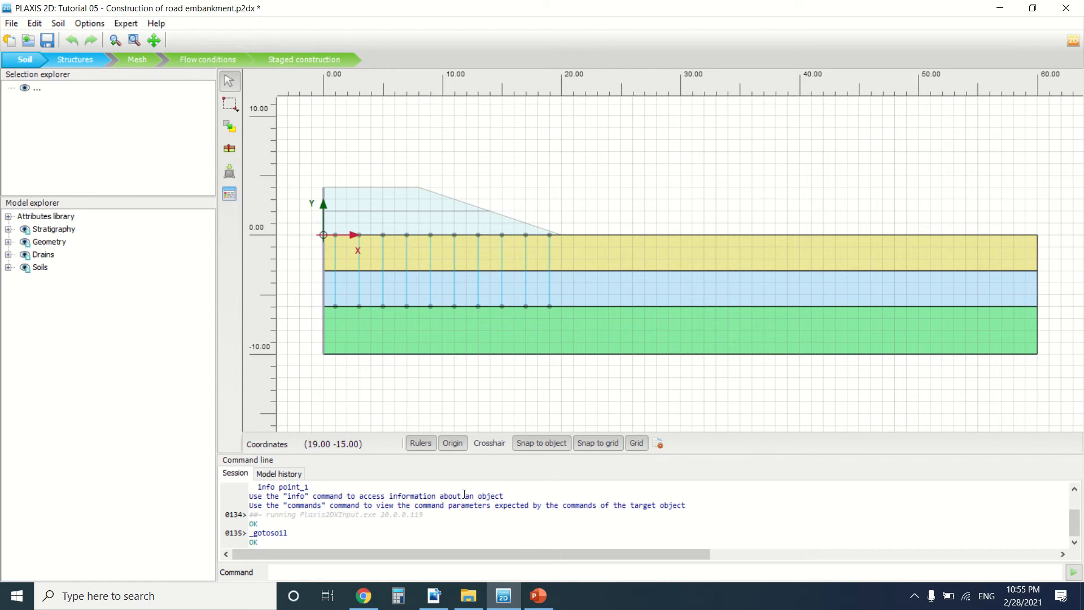
mouse_move(489, 467)
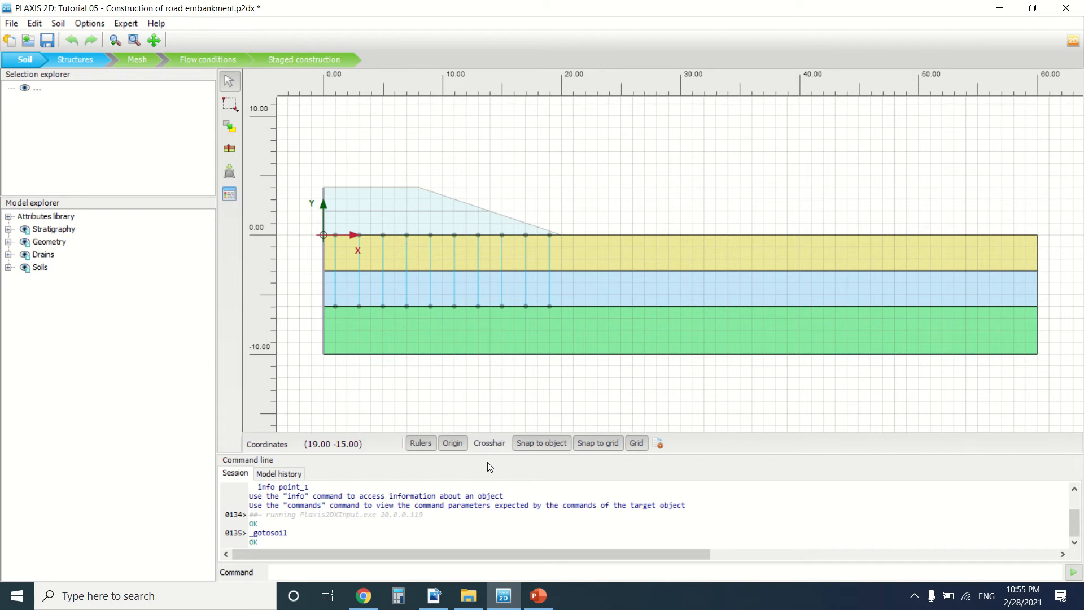
mouse_move(616, 430)
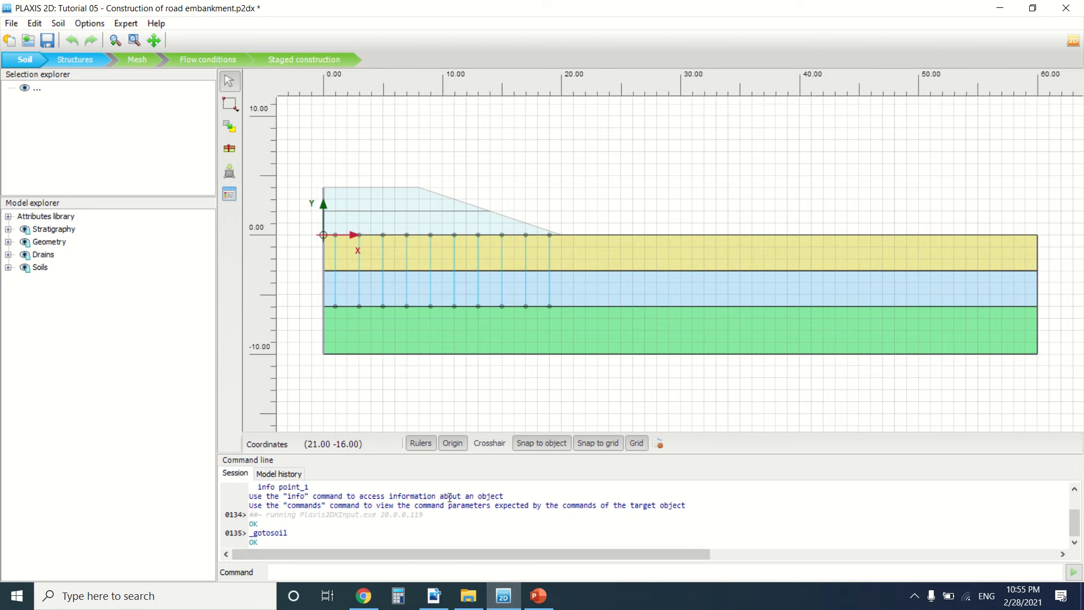
Bring Acrobat forward on page 62, chapter 5's road embankment introduction with Figure 5.1
left_click(434, 595)
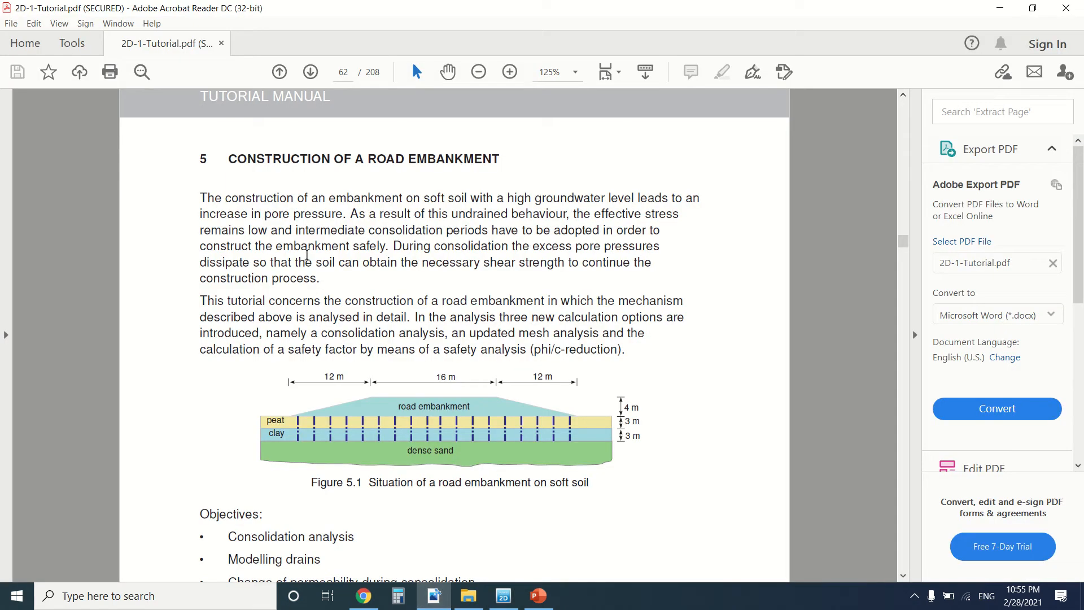
scroll("down", 3)
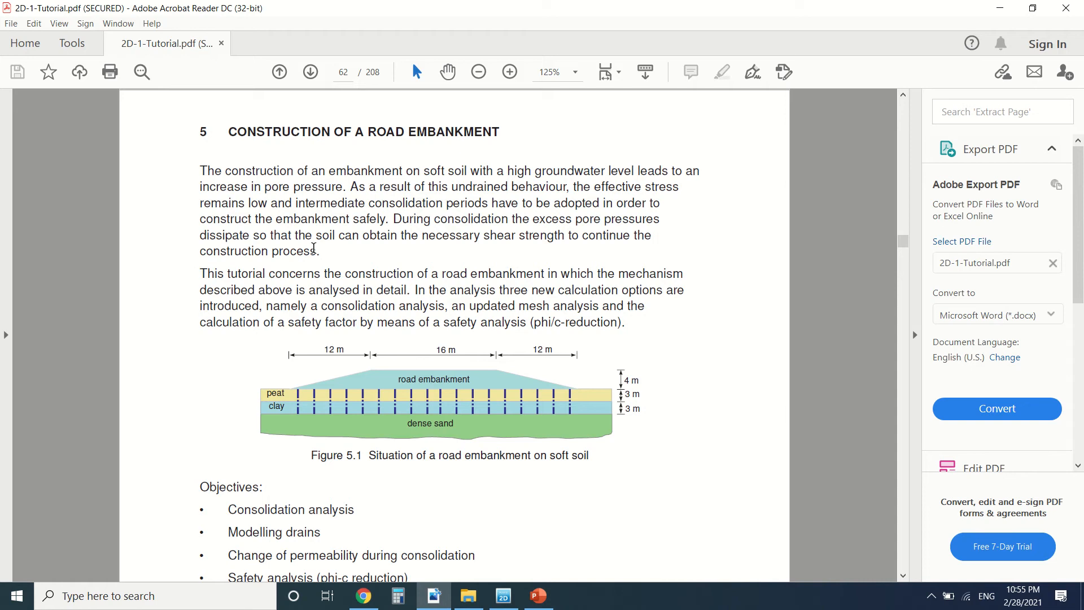
mouse_move(331, 193)
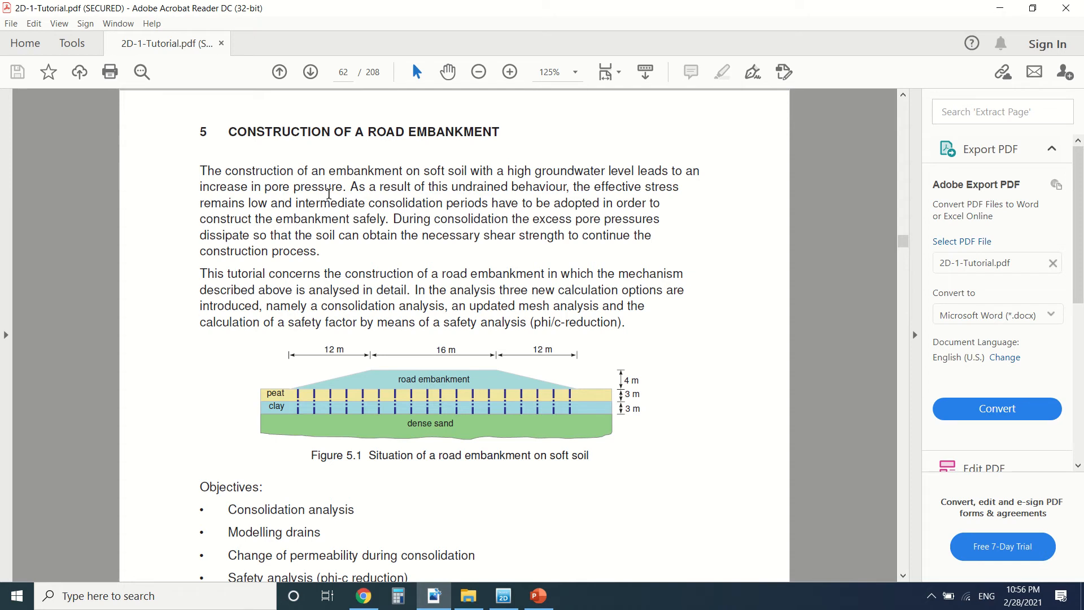
mouse_move(267, 210)
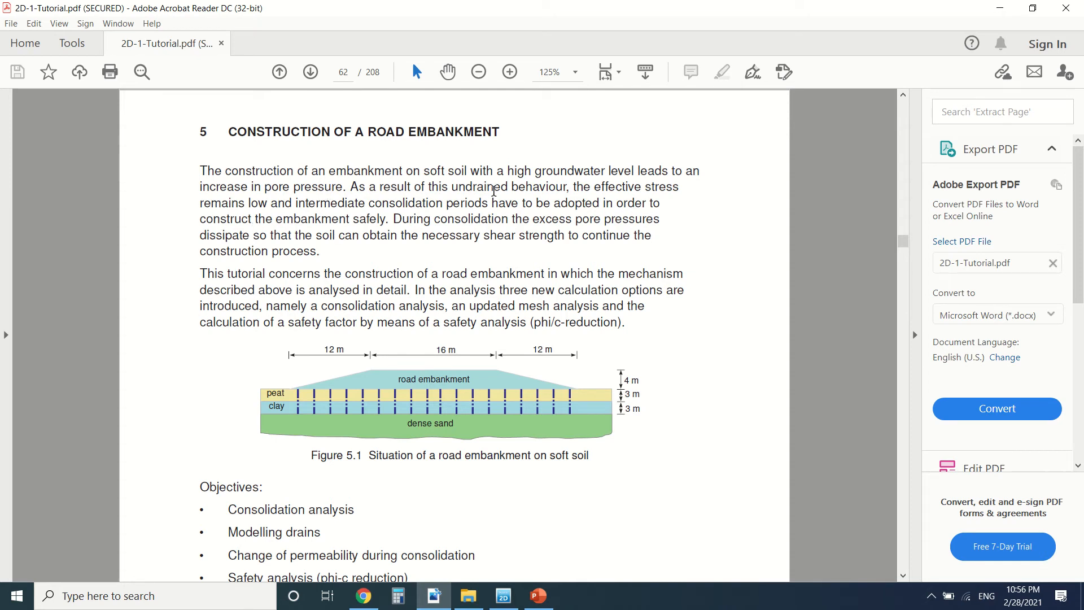
mouse_move(609, 173)
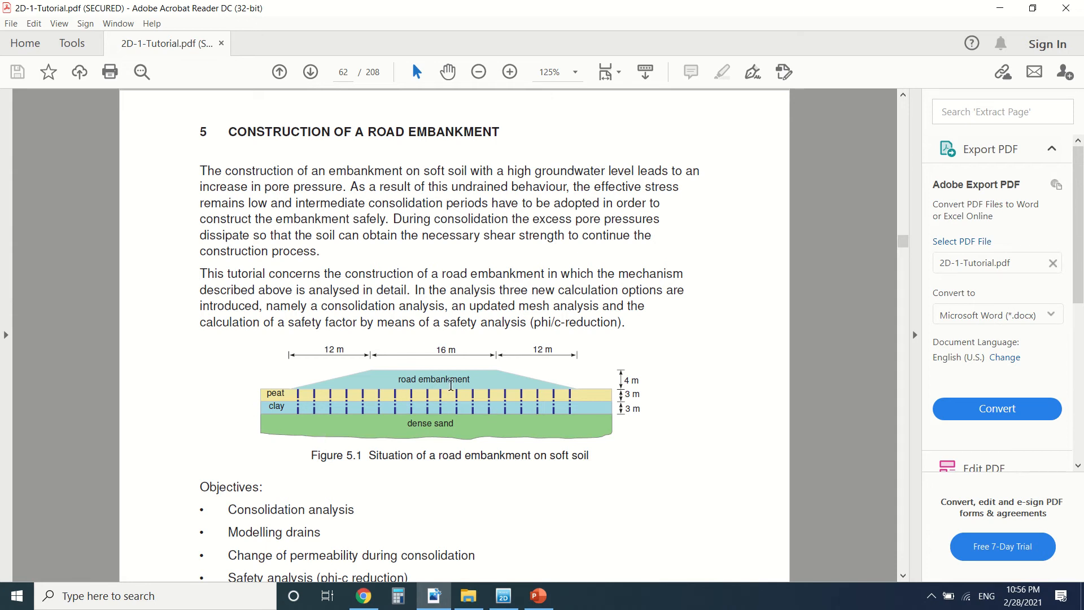
mouse_move(580, 390)
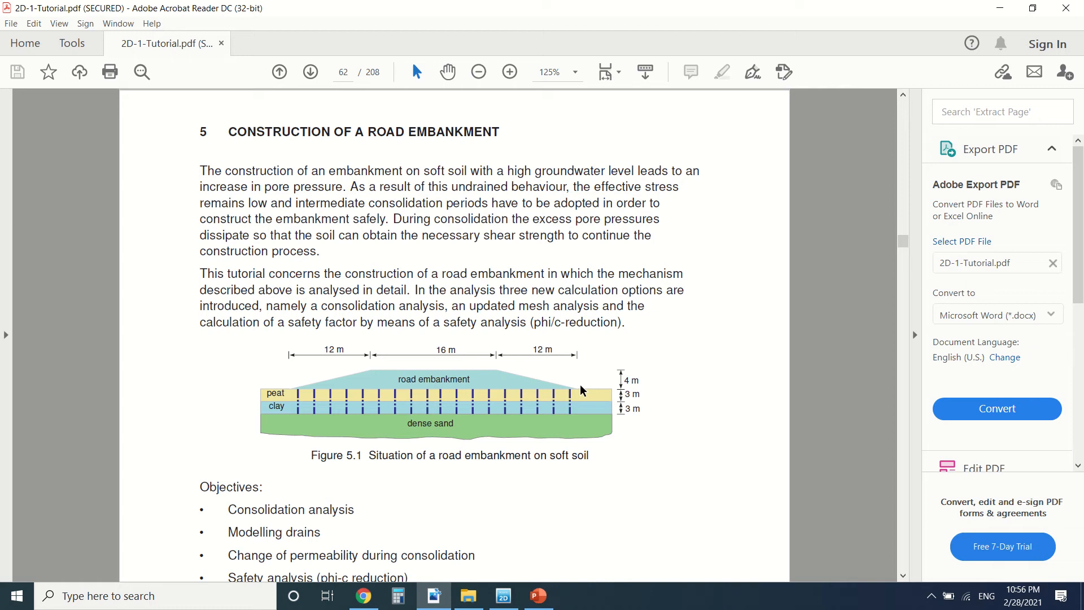
mouse_move(348, 398)
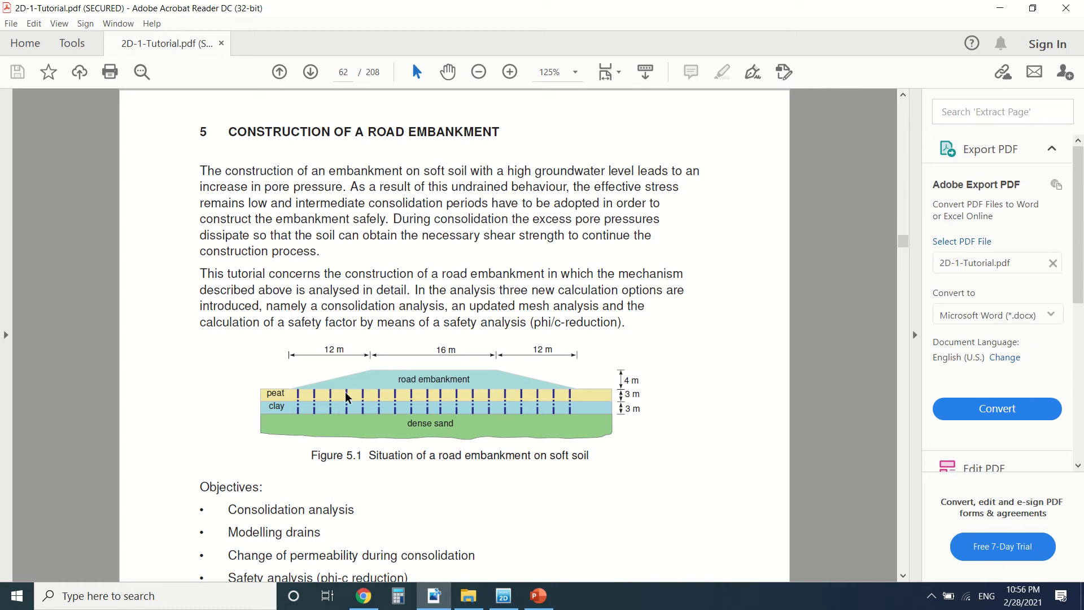
mouse_move(299, 412)
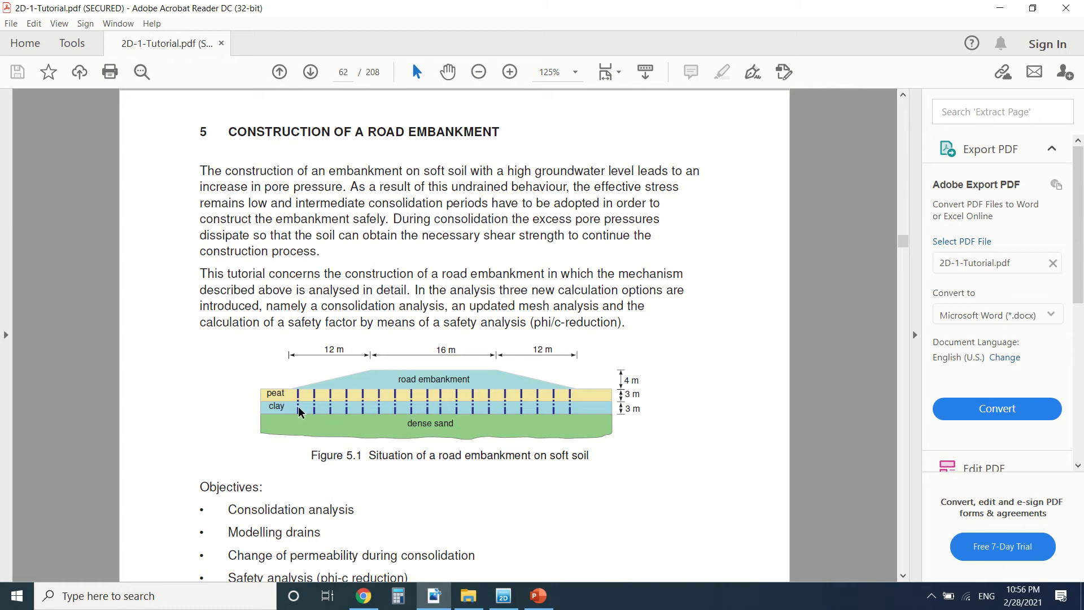
mouse_move(331, 406)
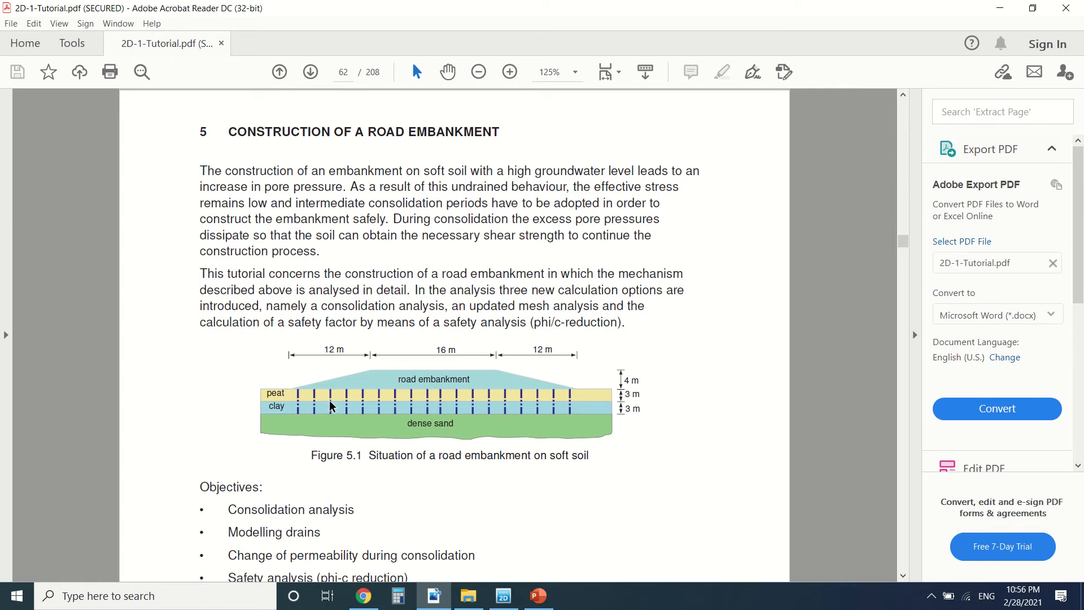
mouse_move(362, 402)
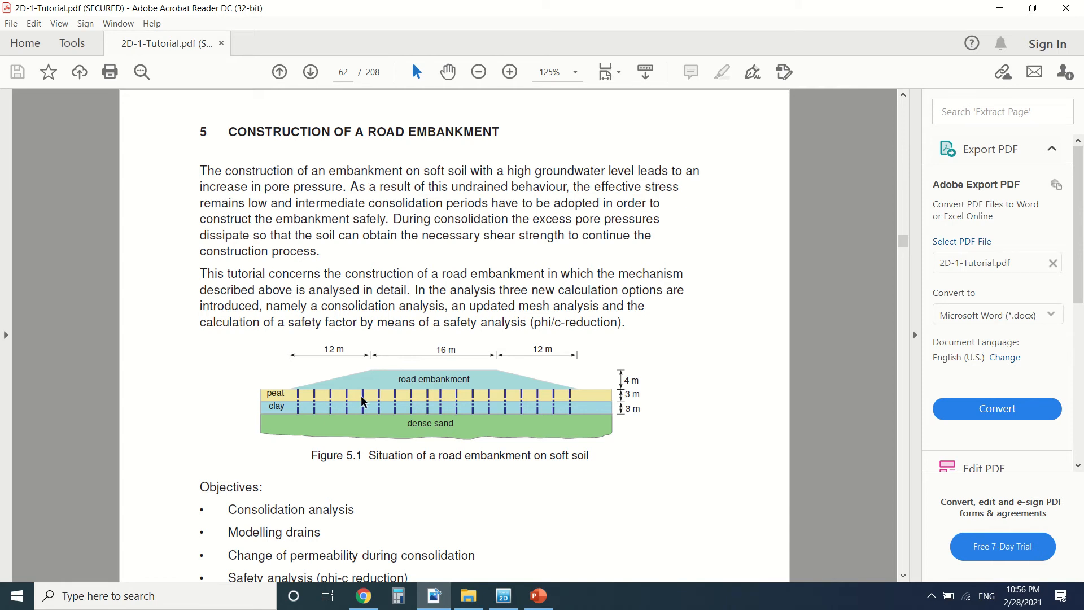
mouse_move(411, 405)
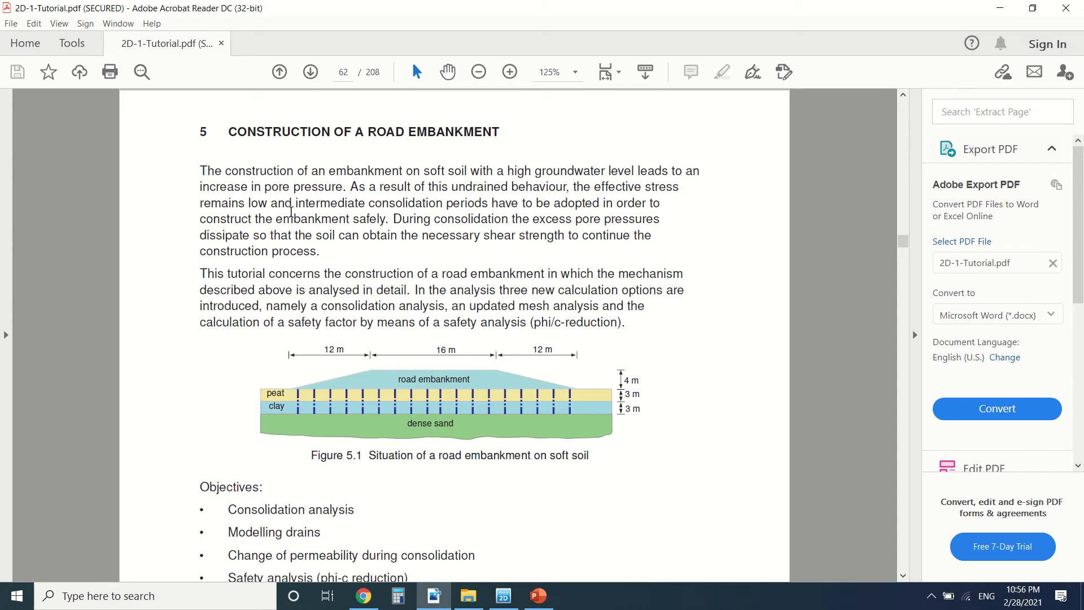
mouse_move(426, 224)
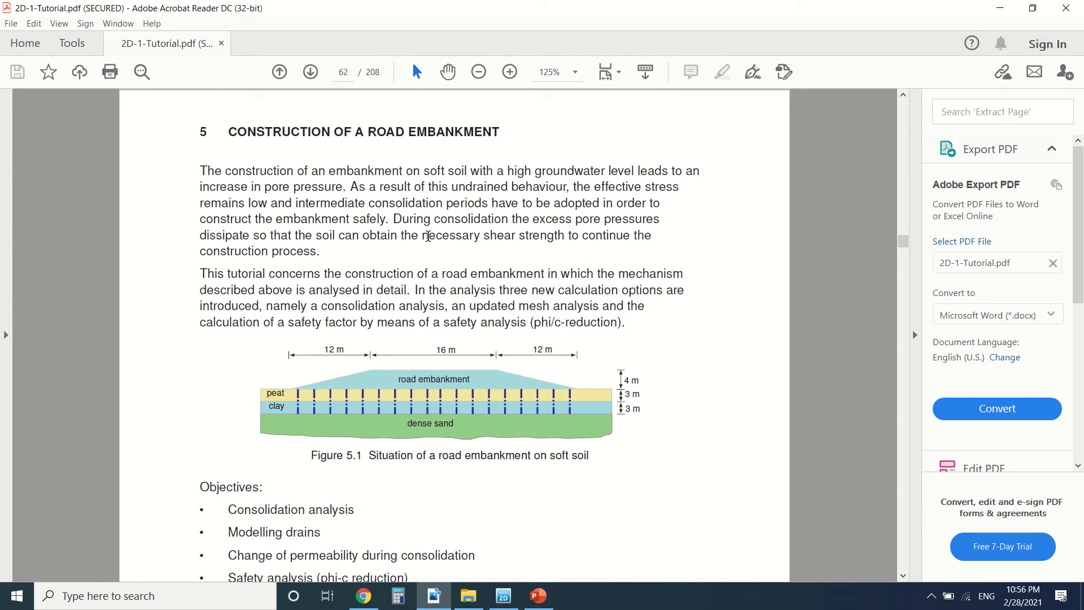
mouse_move(381, 248)
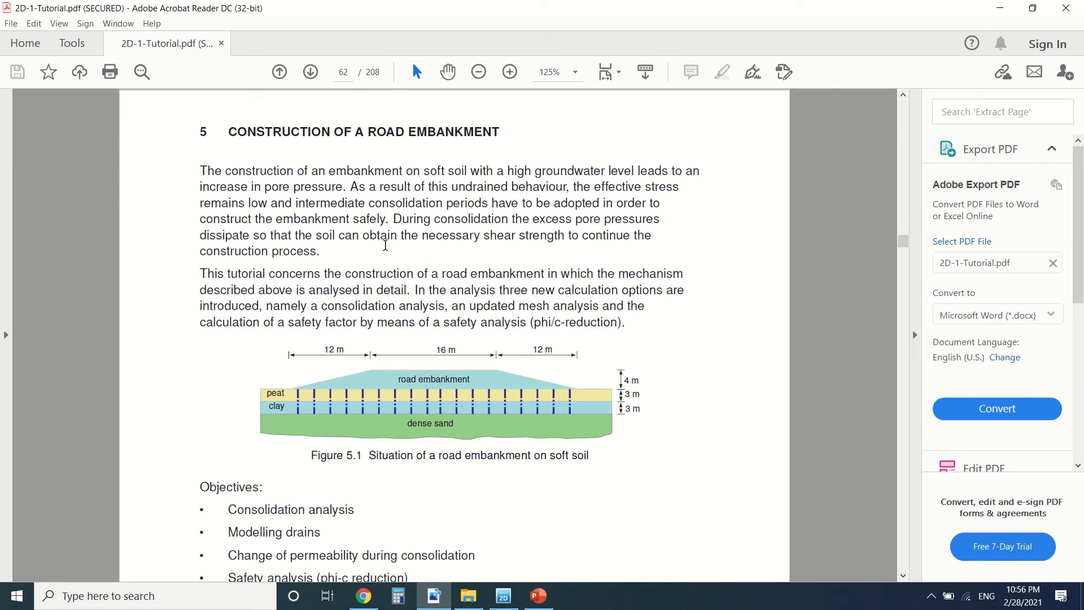
Scroll past the Objectives list to section 5.1 Input and its General settings
scroll("down", 3)
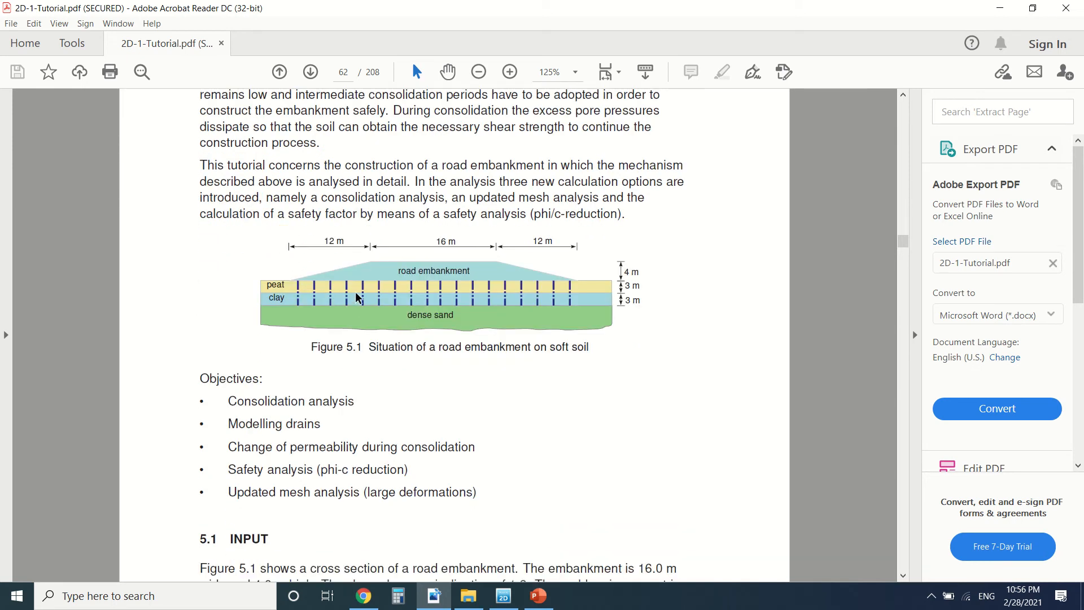
mouse_move(486, 270)
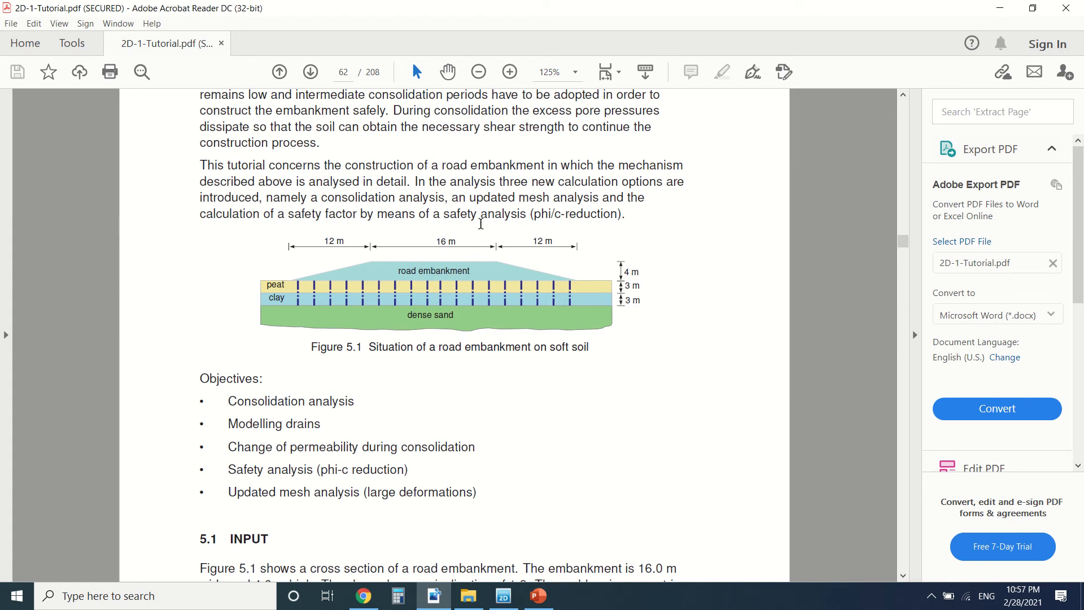
scroll("down", 3)
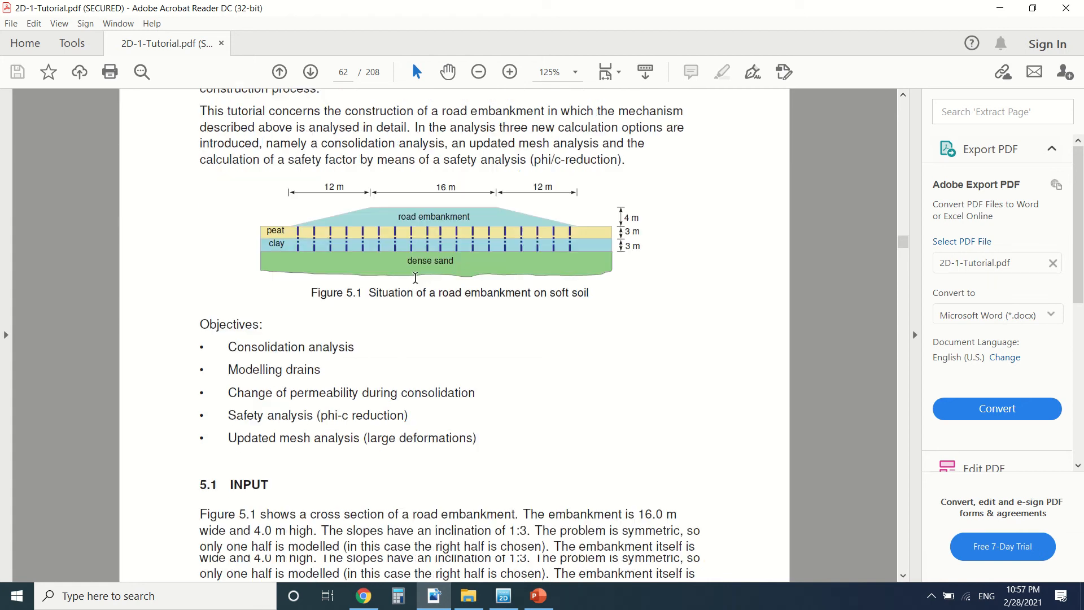
scroll("down", 3)
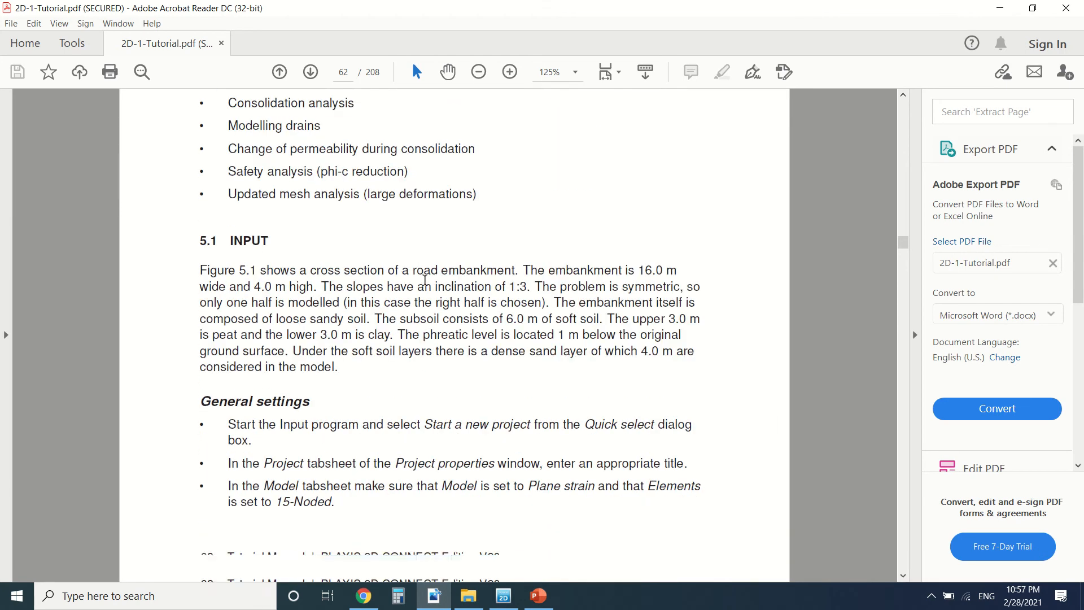
scroll("down", 3)
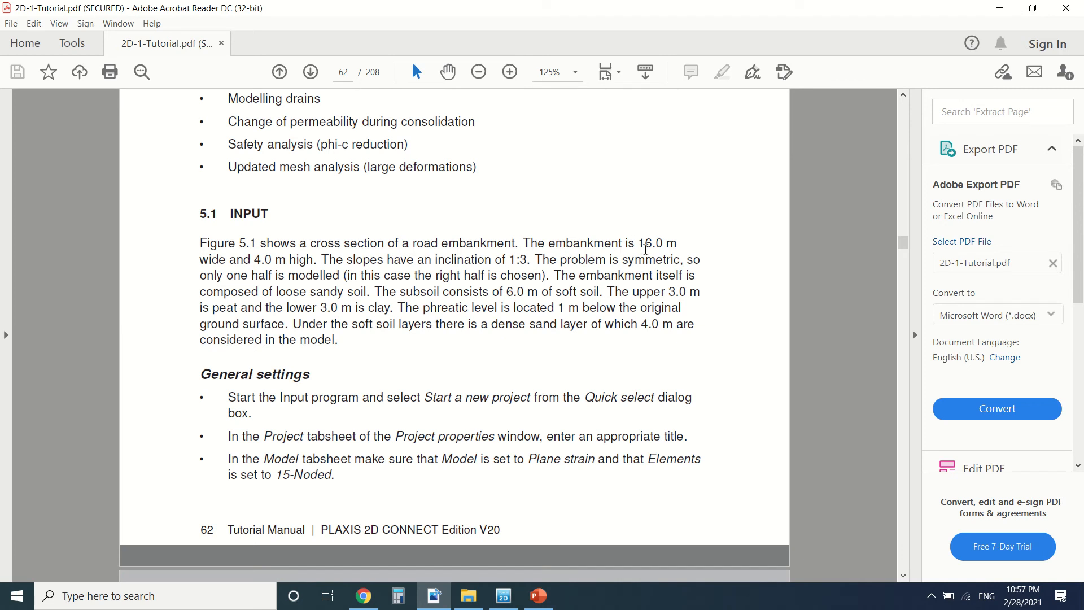
mouse_move(283, 269)
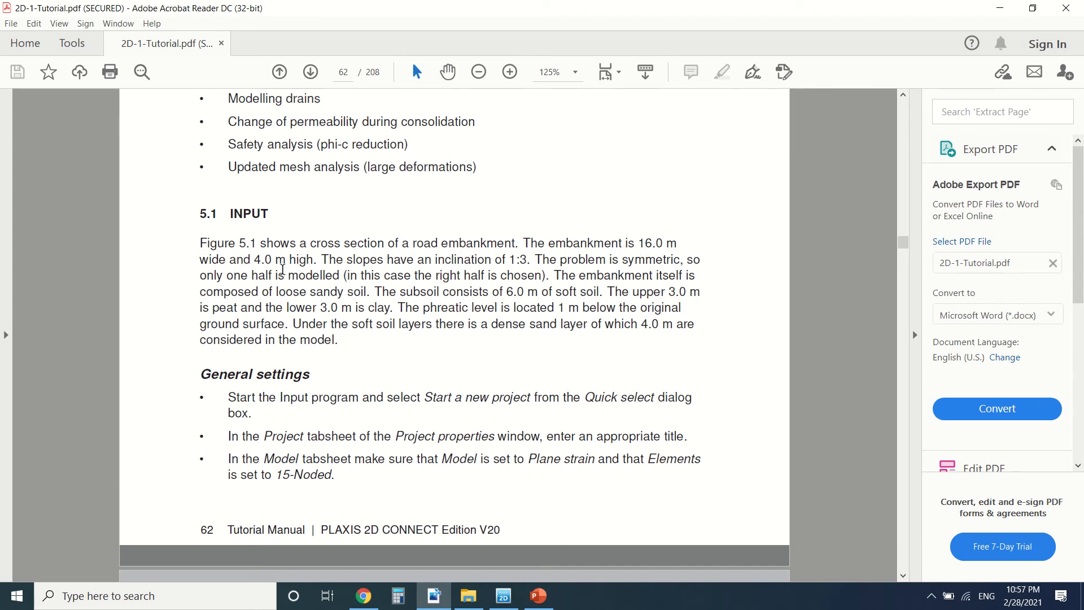
mouse_move(480, 273)
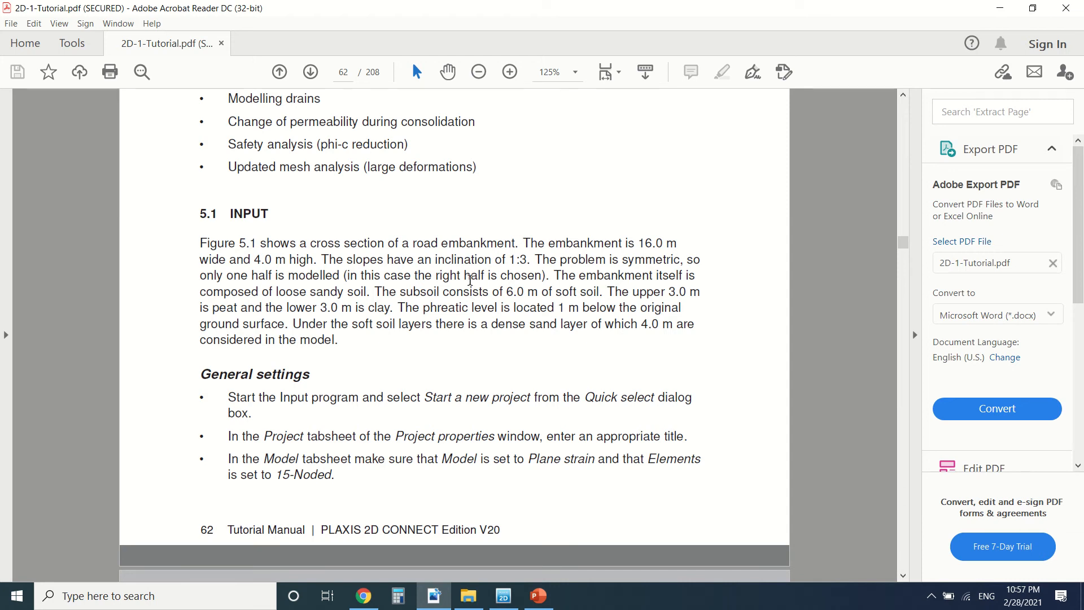
scroll("down", 3)
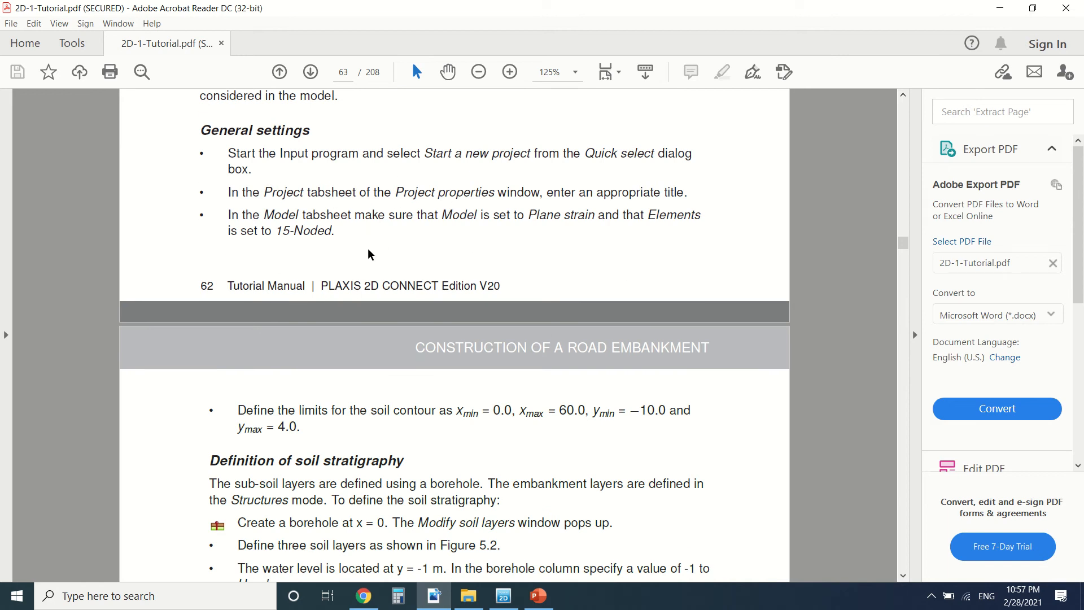
Scroll through the soil stratigraphy steps to Table 5.1's embankment, sand, peat and clay properties
scroll("down", 3)
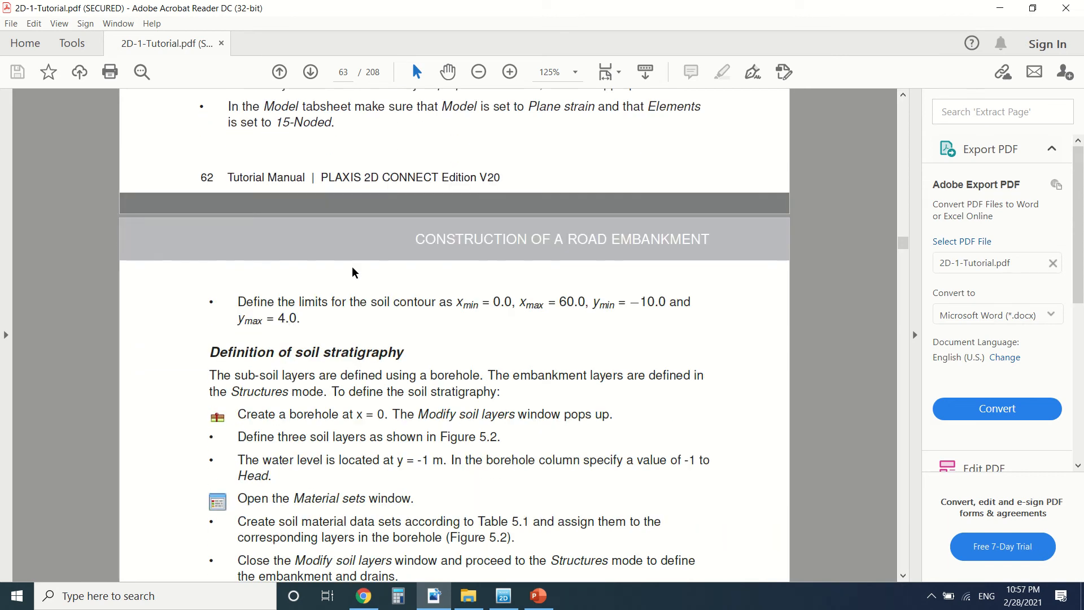
scroll("down", 3)
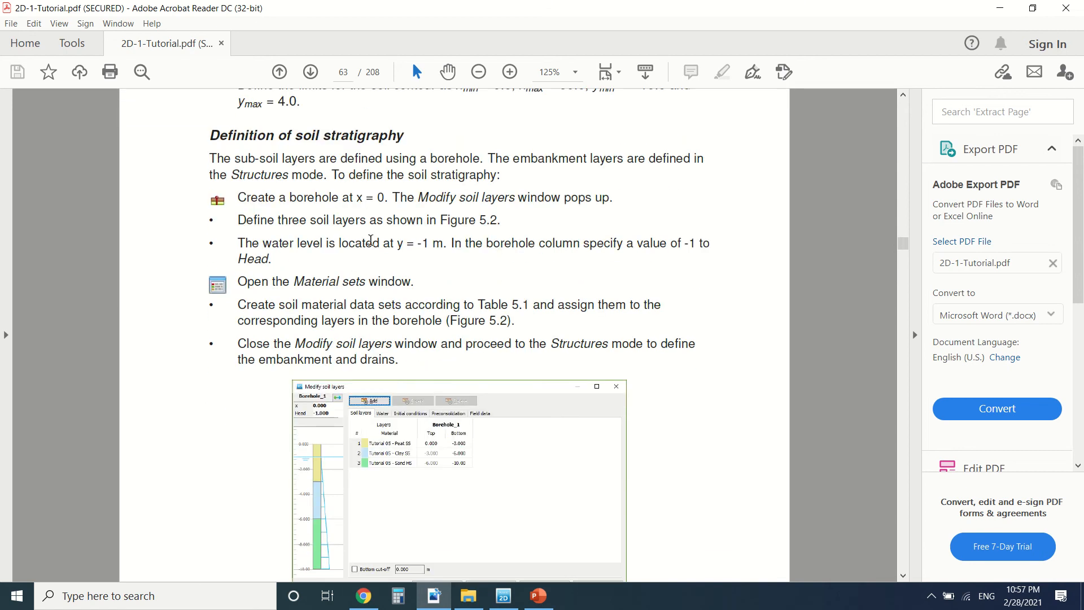
scroll("down", 3)
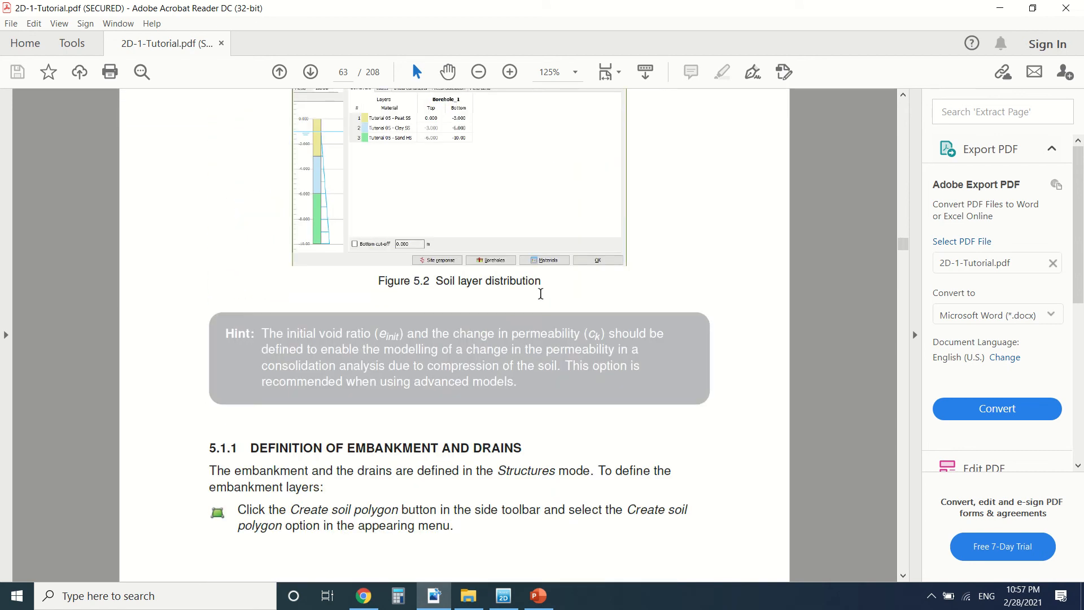
scroll("down", 3)
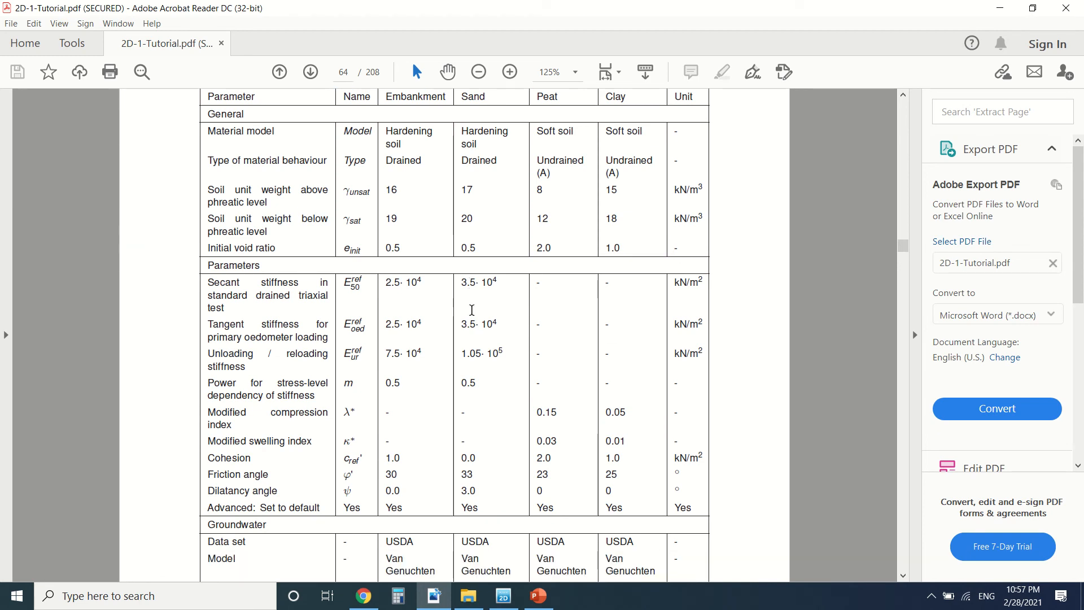
scroll("down", 3)
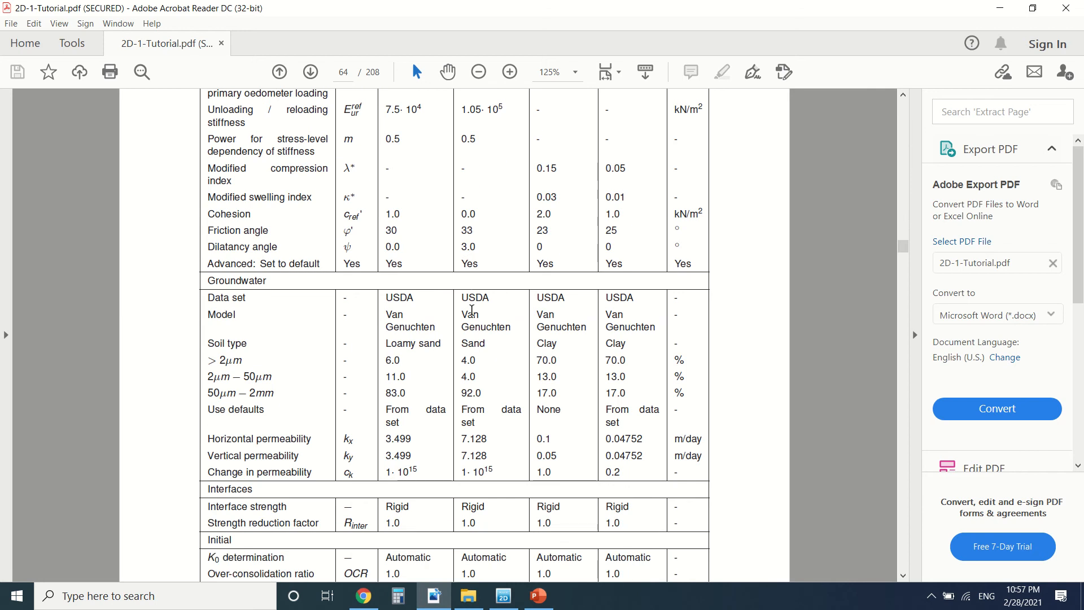
scroll("down", 3)
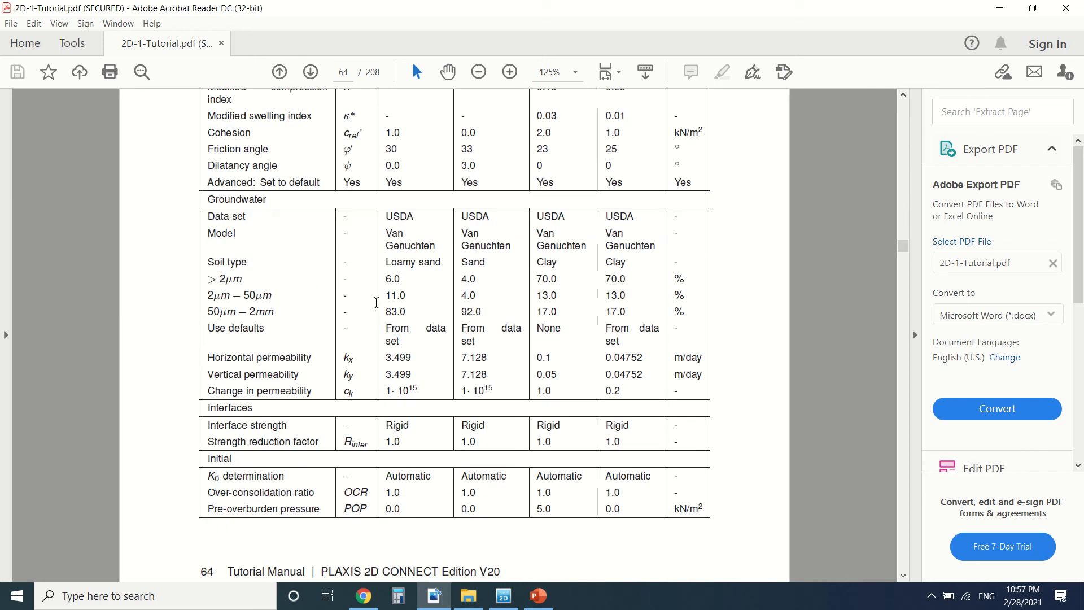
mouse_move(658, 375)
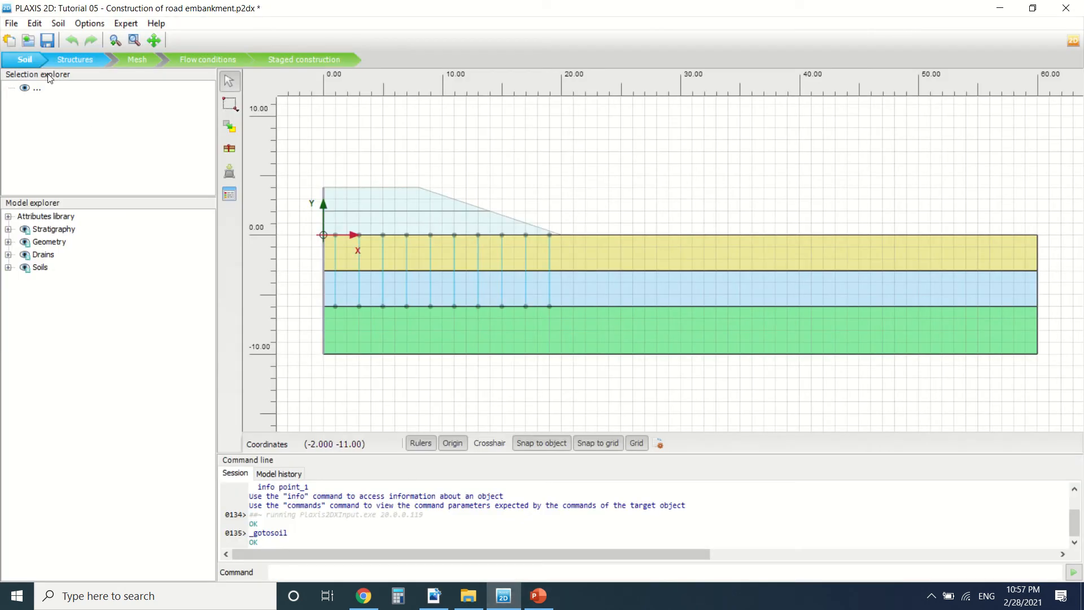
right_click(53, 229)
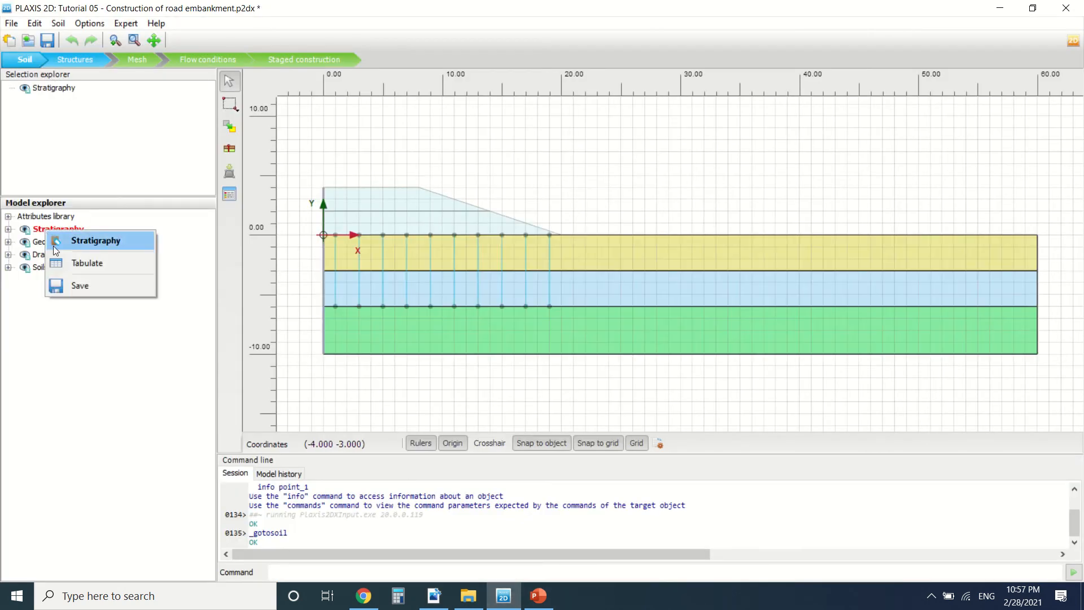
right_click(65, 254)
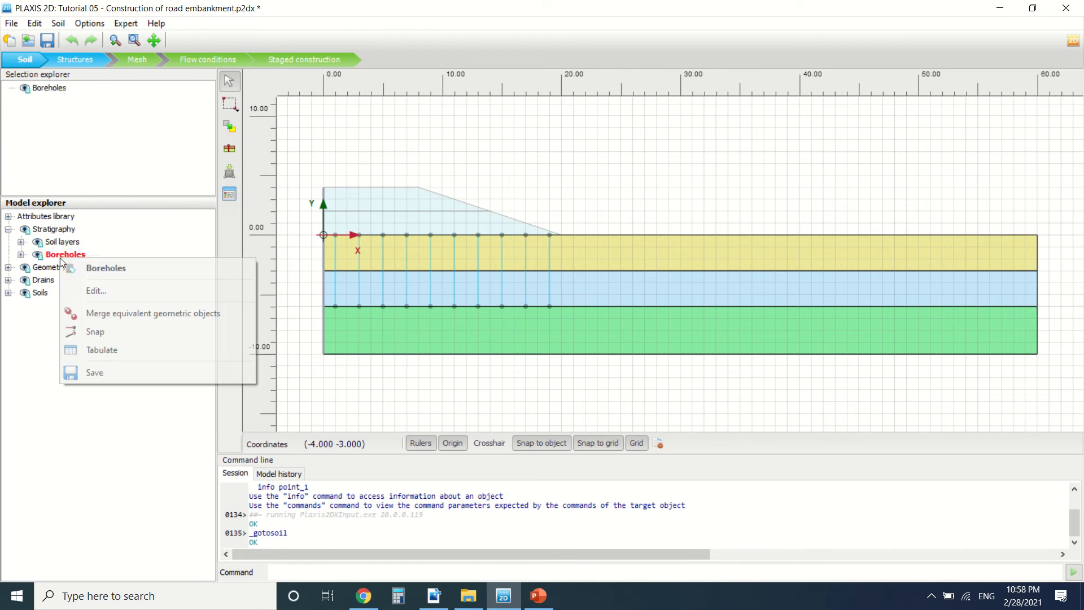
left_click(95, 290)
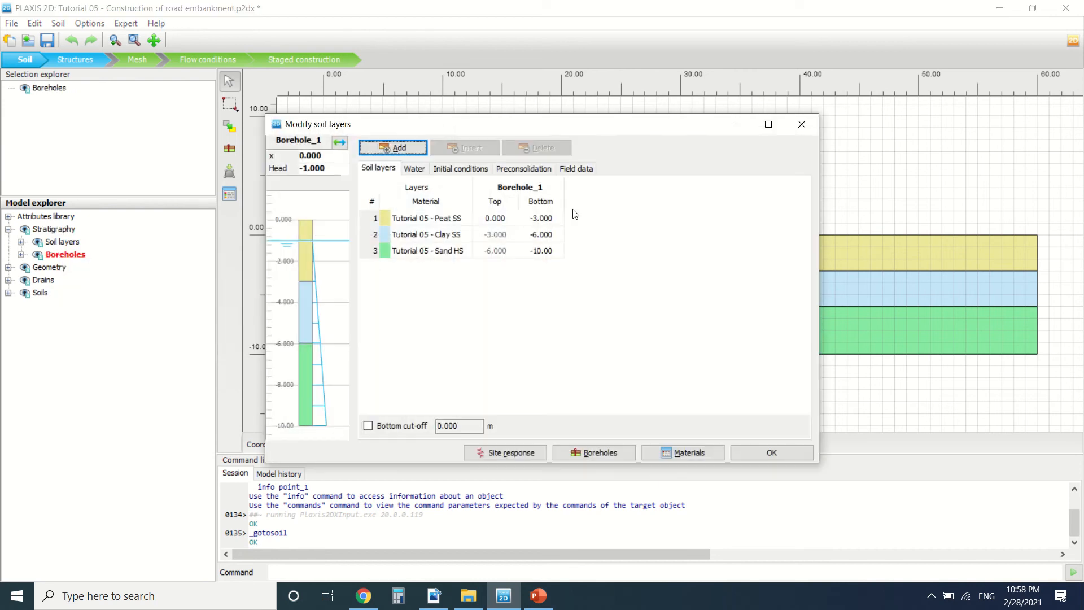
left_click(771, 452)
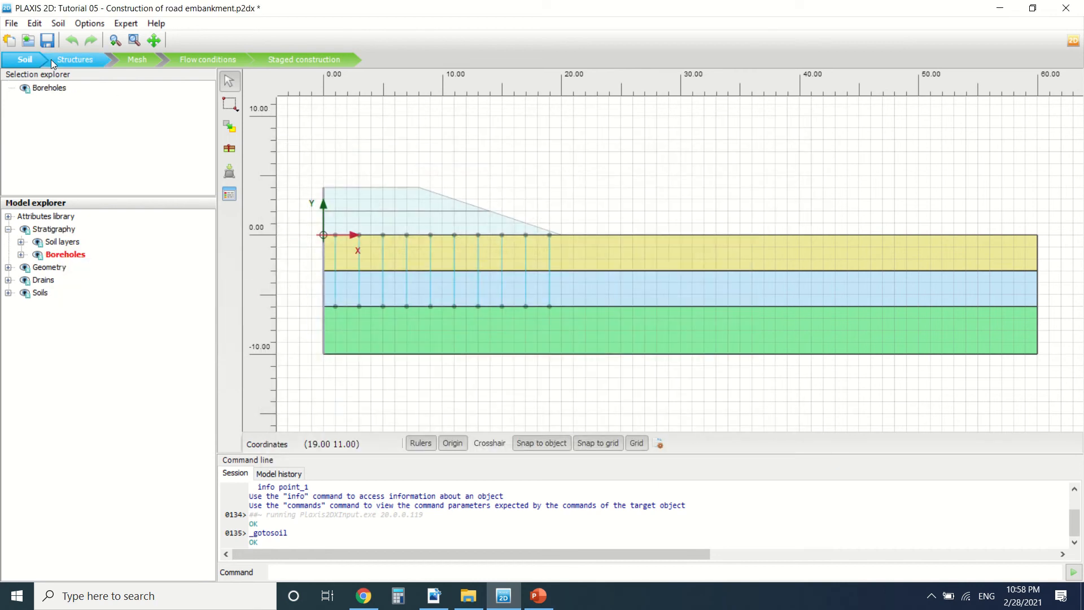
Switch to the Structures stage and expand Drains to list Drain_1 through Drain_10
left_click(74, 59)
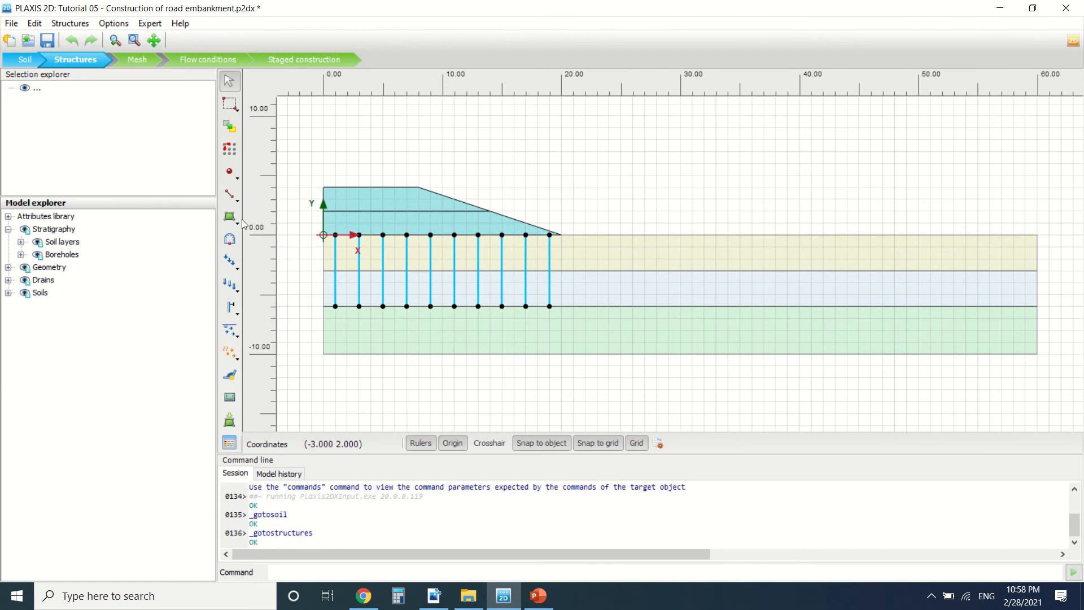
mouse_move(324, 242)
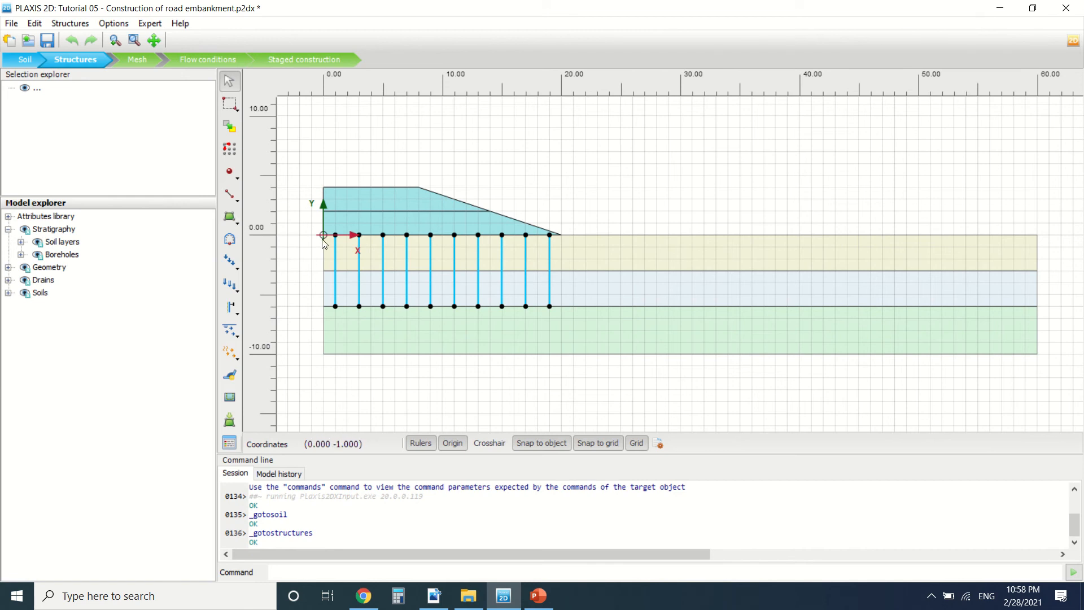
mouse_move(271, 320)
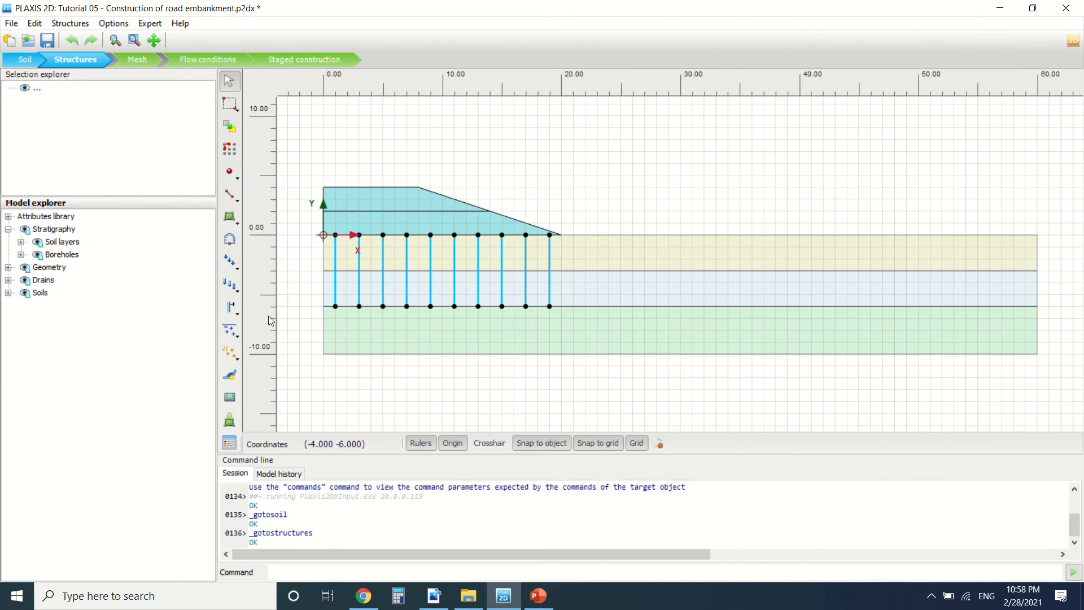
mouse_move(242, 223)
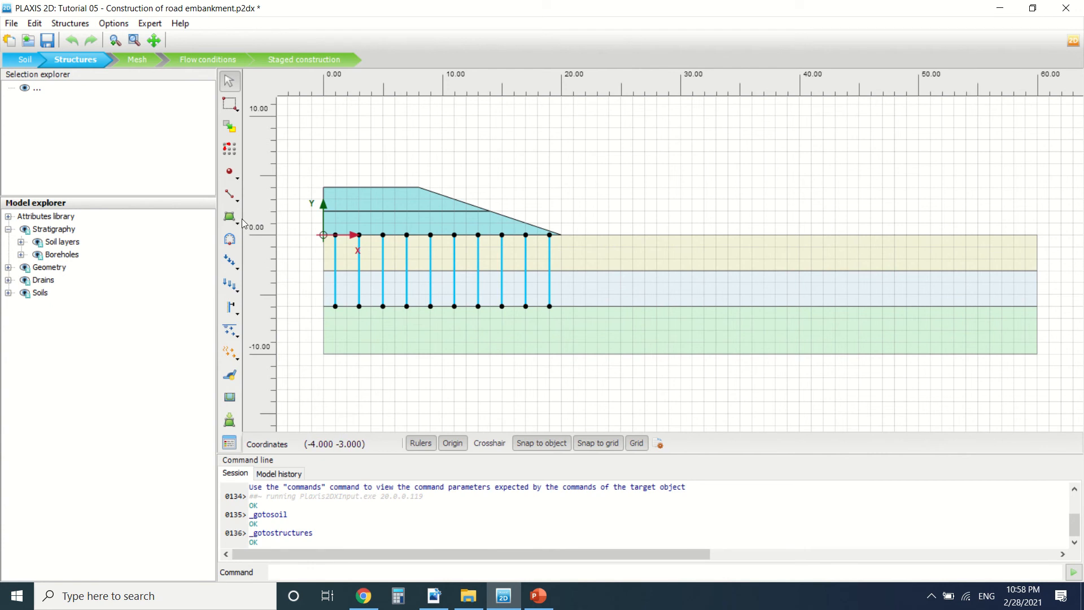
mouse_move(272, 335)
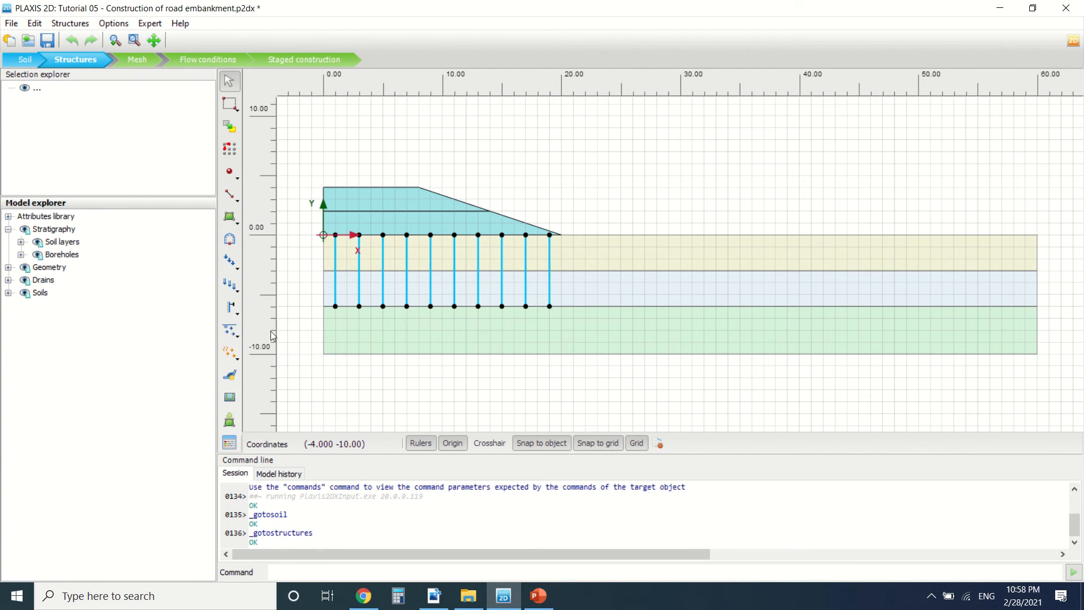
mouse_move(332, 352)
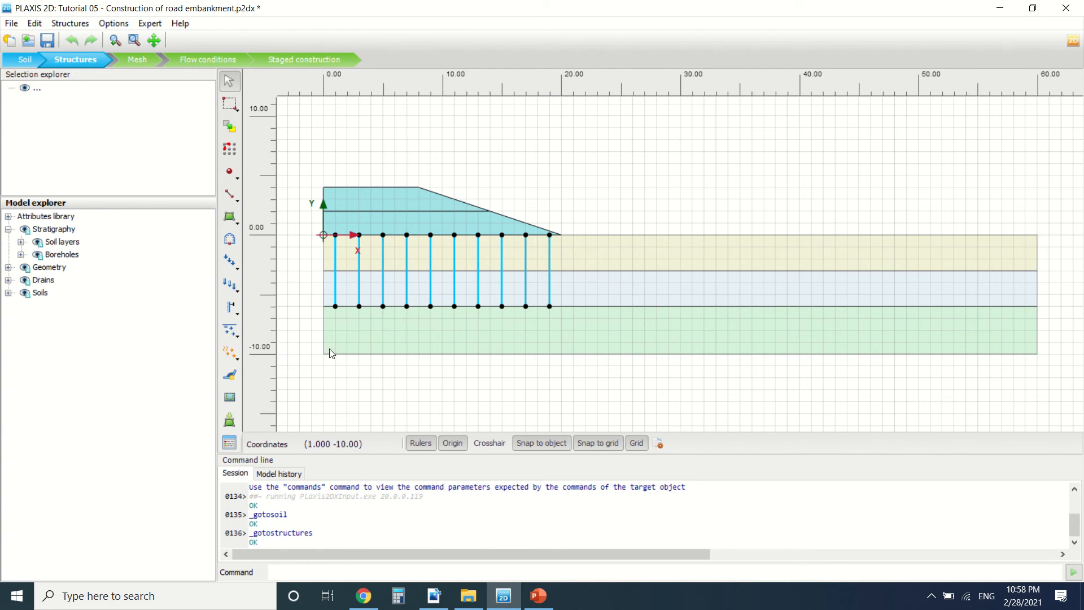
left_click(8, 279)
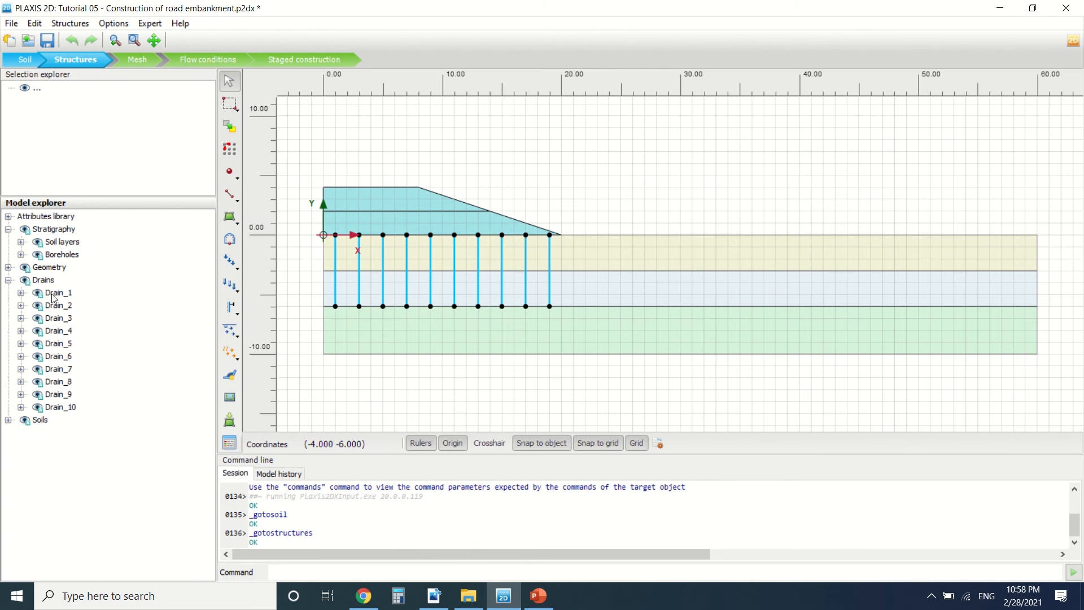
mouse_move(366, 218)
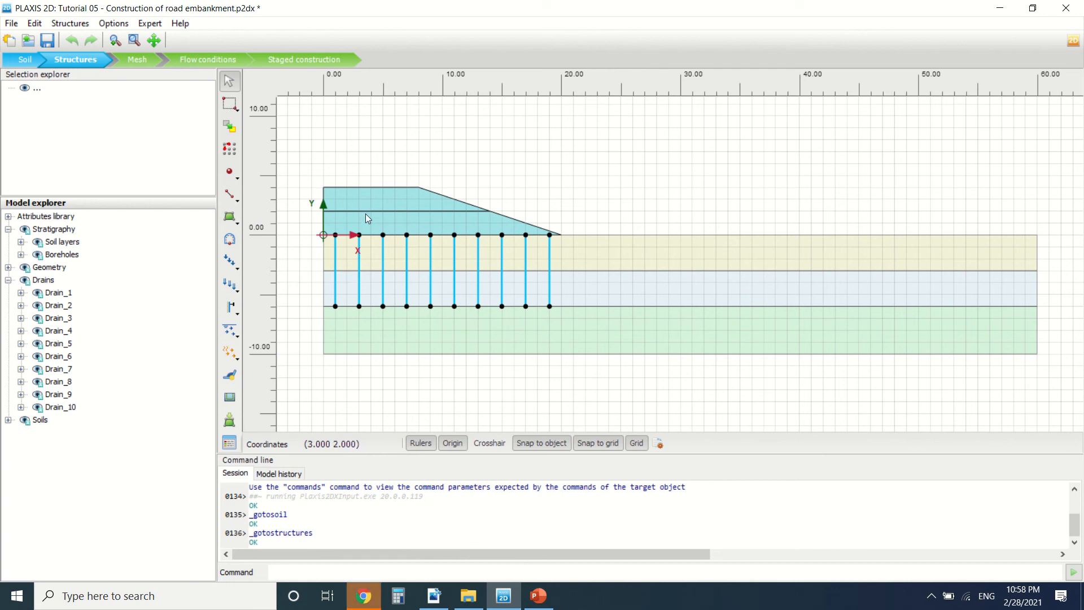
left_click(374, 201)
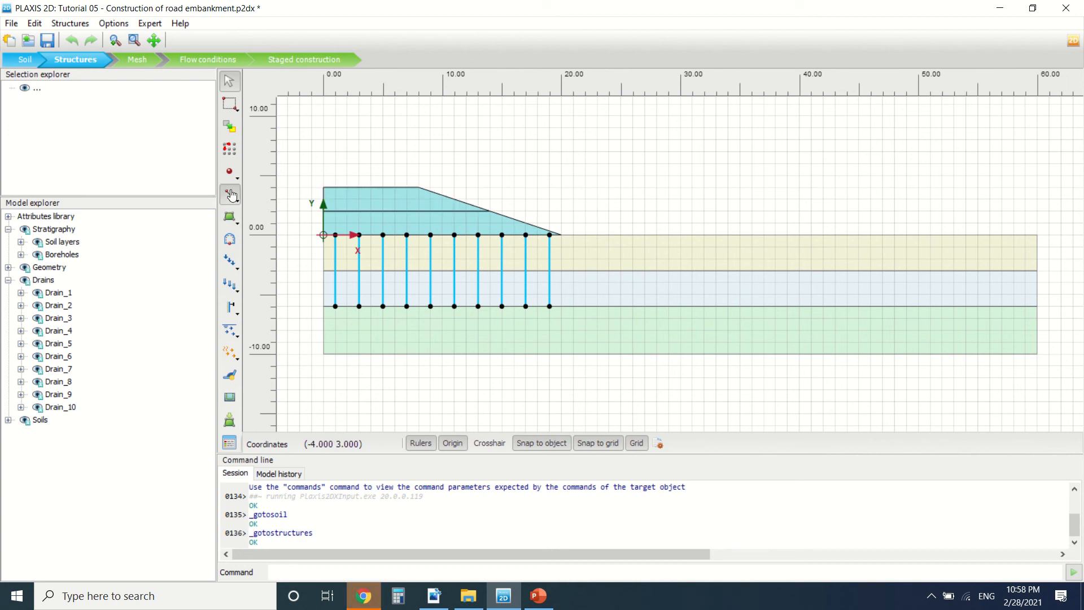
mouse_move(230, 194)
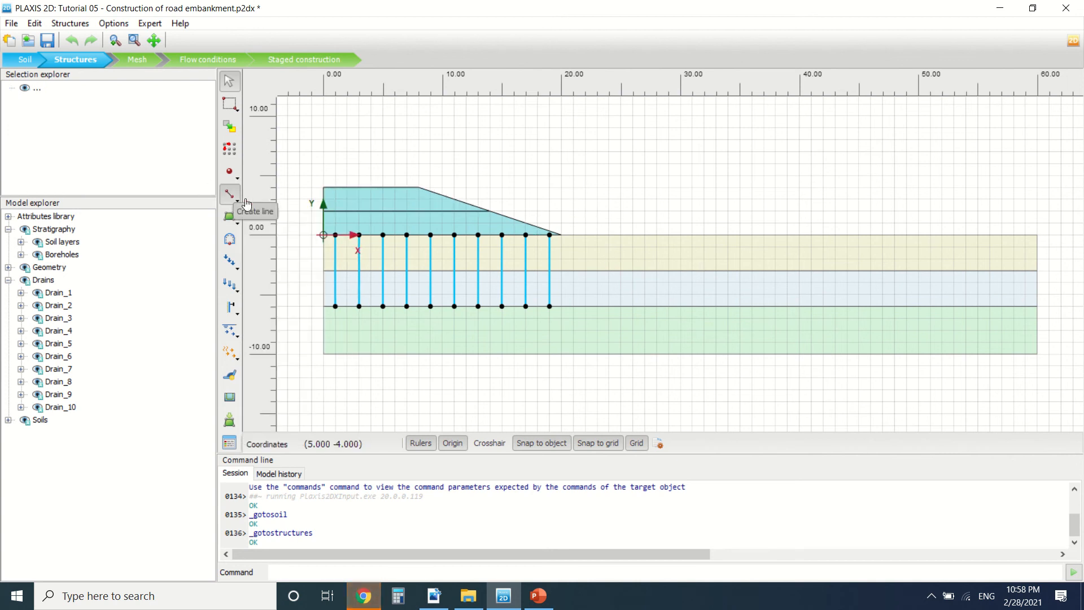
Start the Create line tool for a vertical line at x = 24 m from y = -2 to -5 m
left_click(230, 194)
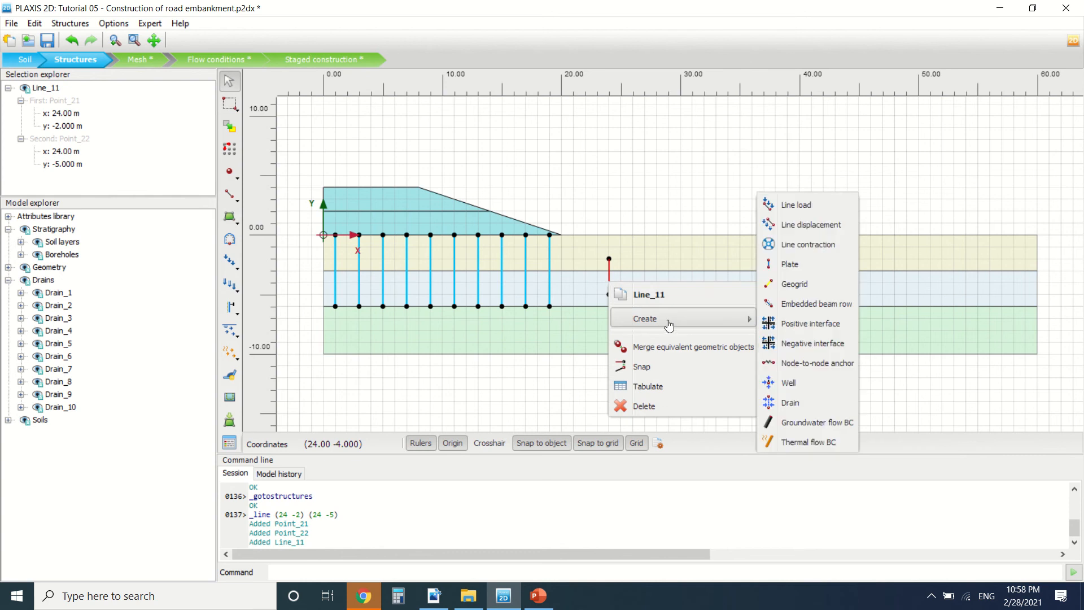
mouse_move(608, 275)
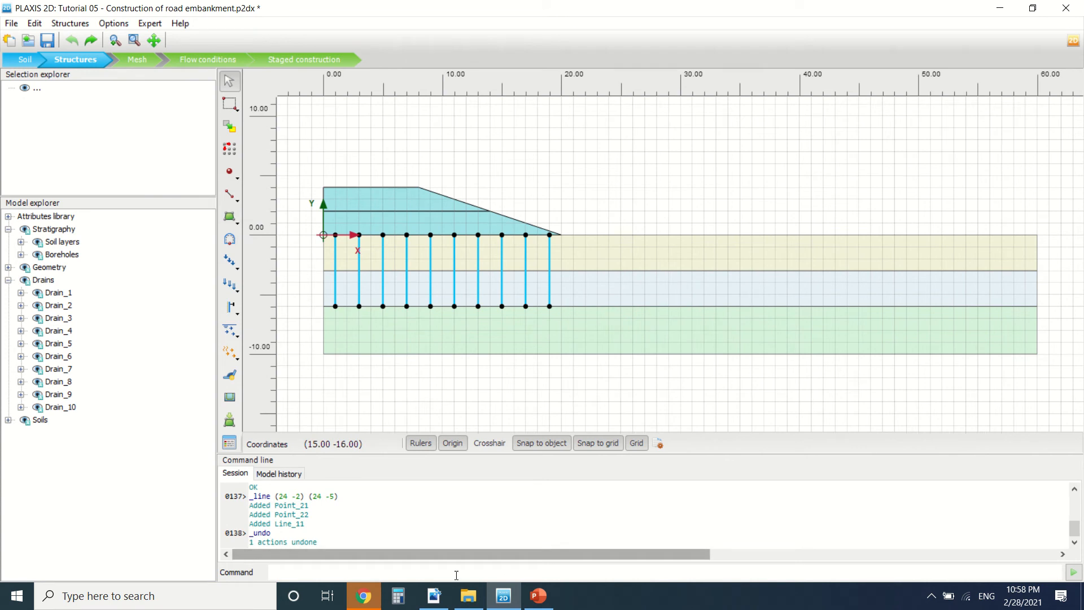
Return to the Acrobat tutorial showing page 65's cutting and drain steps
left_click(433, 595)
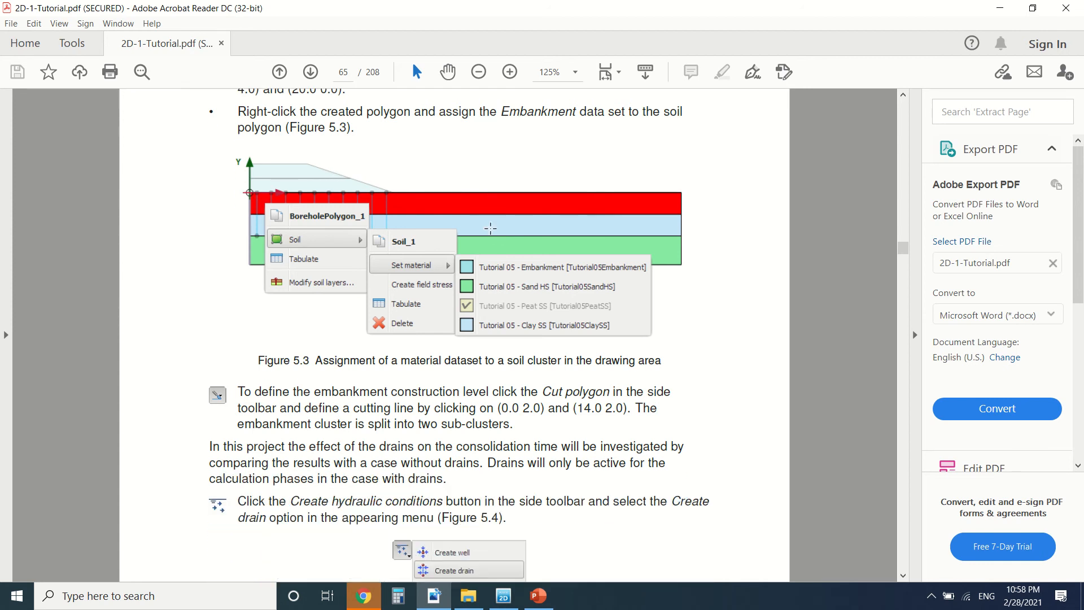
Scroll page 65 past Figure 5.4 to the drain placement paragraph: ten drains, 2 m apart
scroll("down", 3)
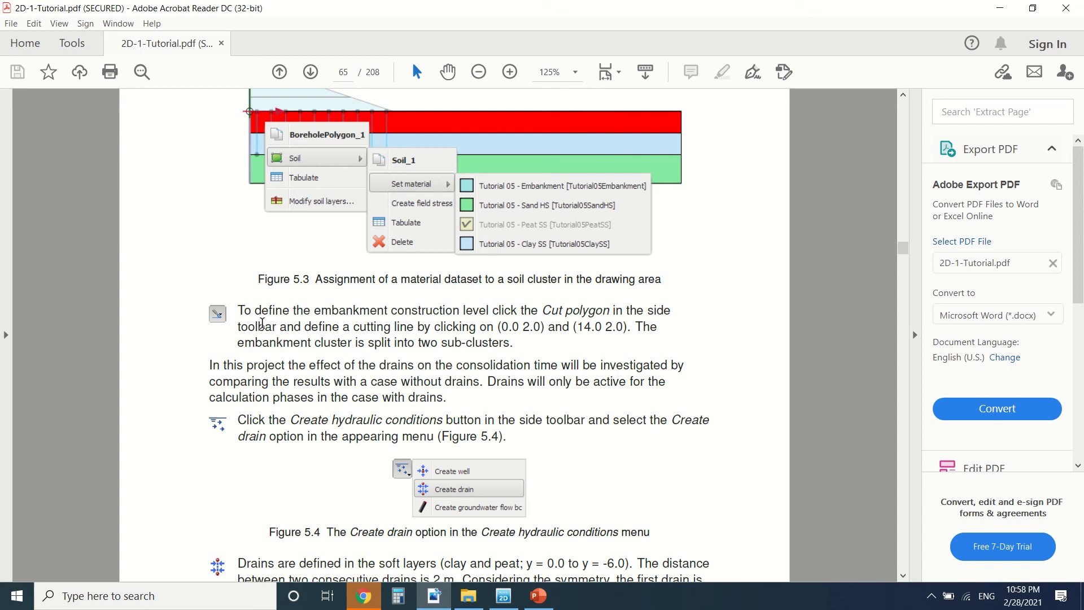
scroll("down", 3)
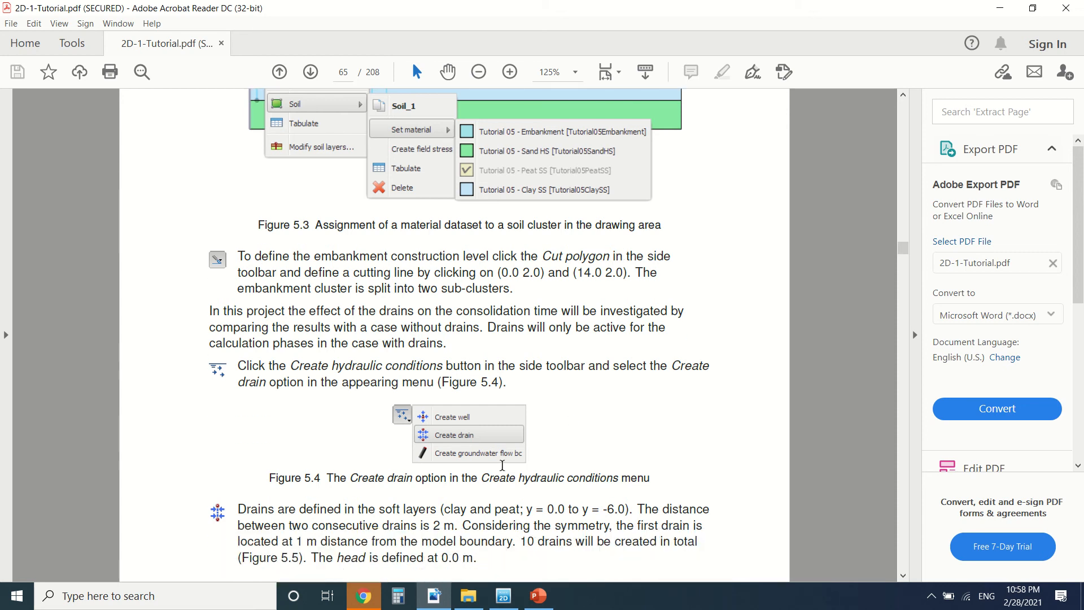
scroll("down", 3)
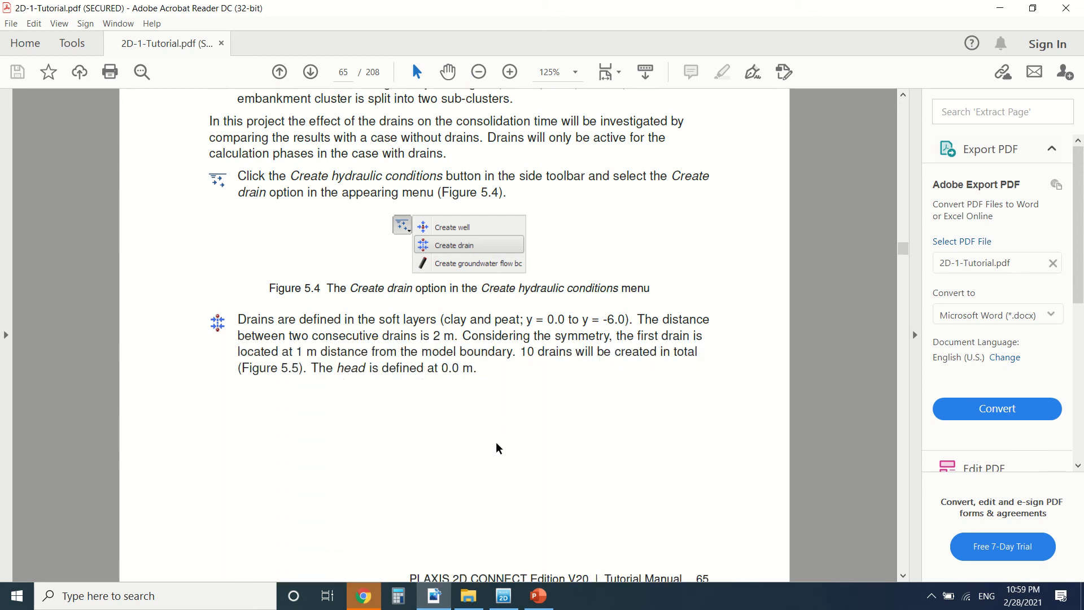
scroll("down", 3)
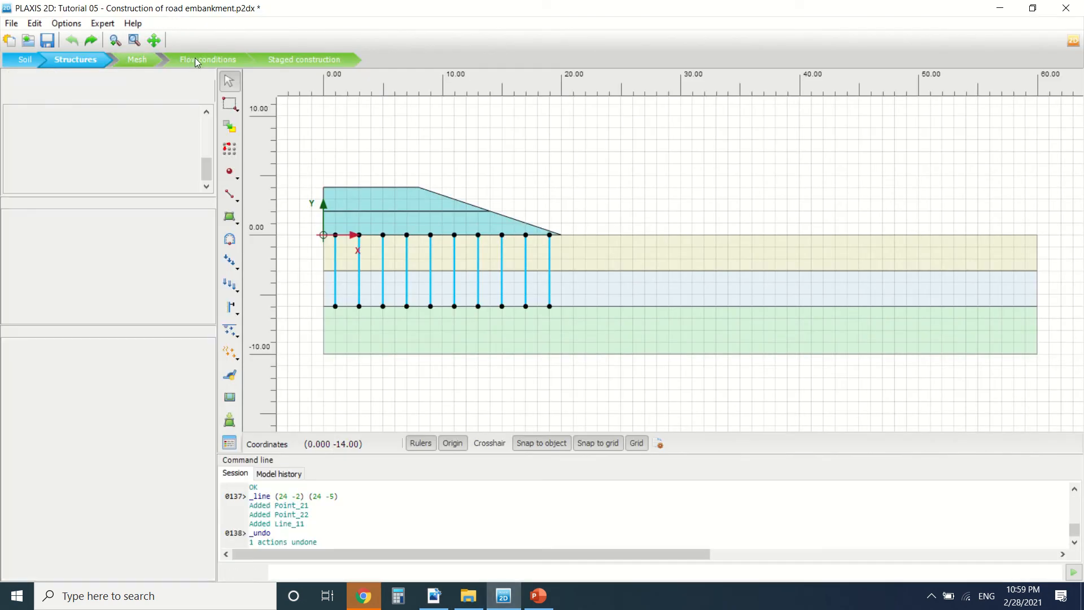
Advance the PLAXIS project past Mesh and Flow conditions to the Staged construction phases list
left_click(303, 60)
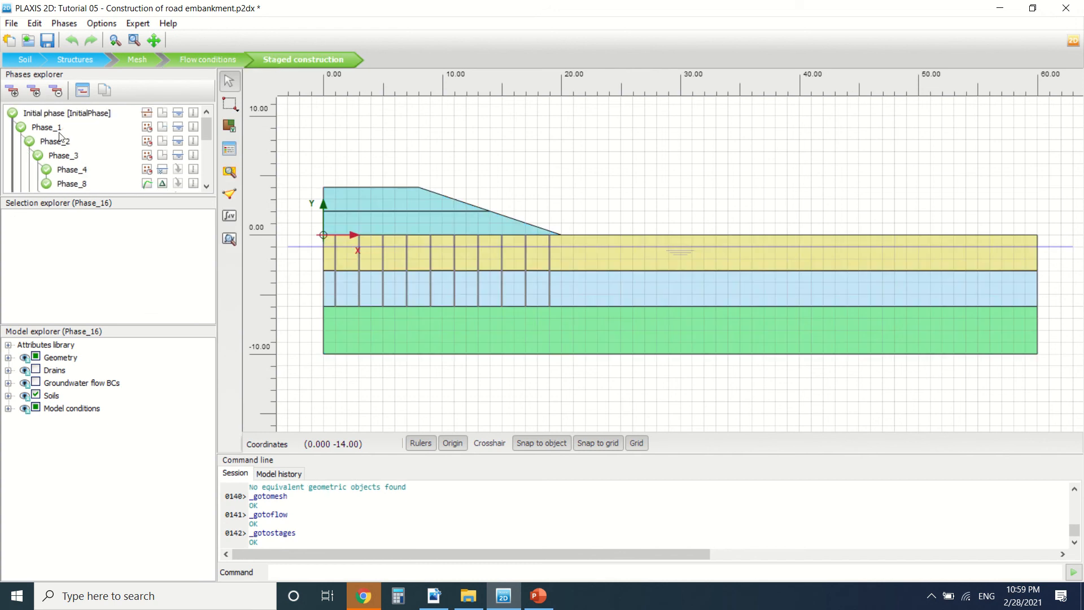
scroll("down", 3)
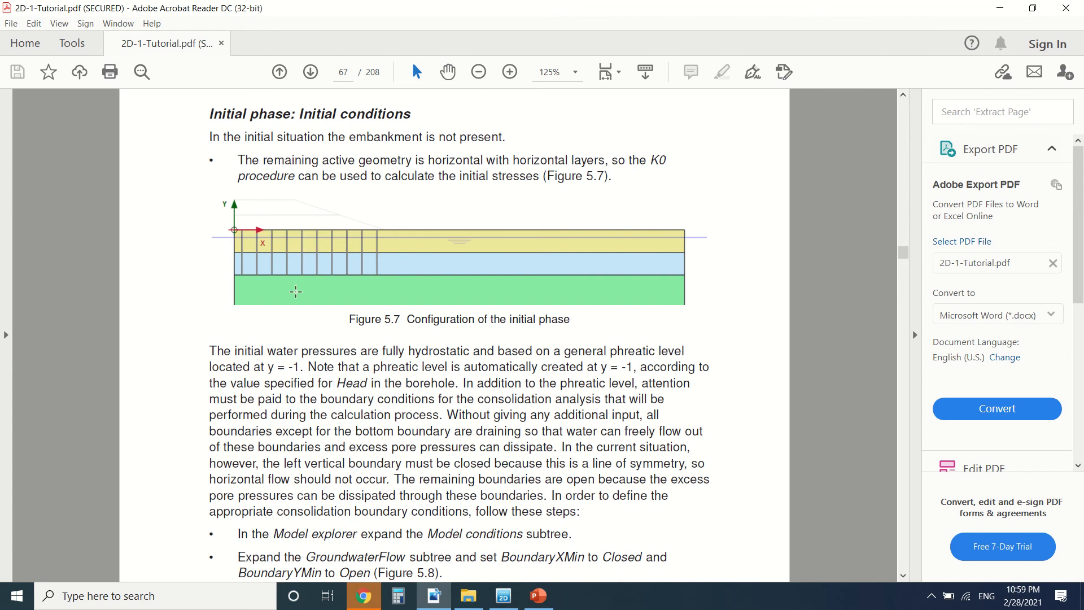
mouse_move(417, 240)
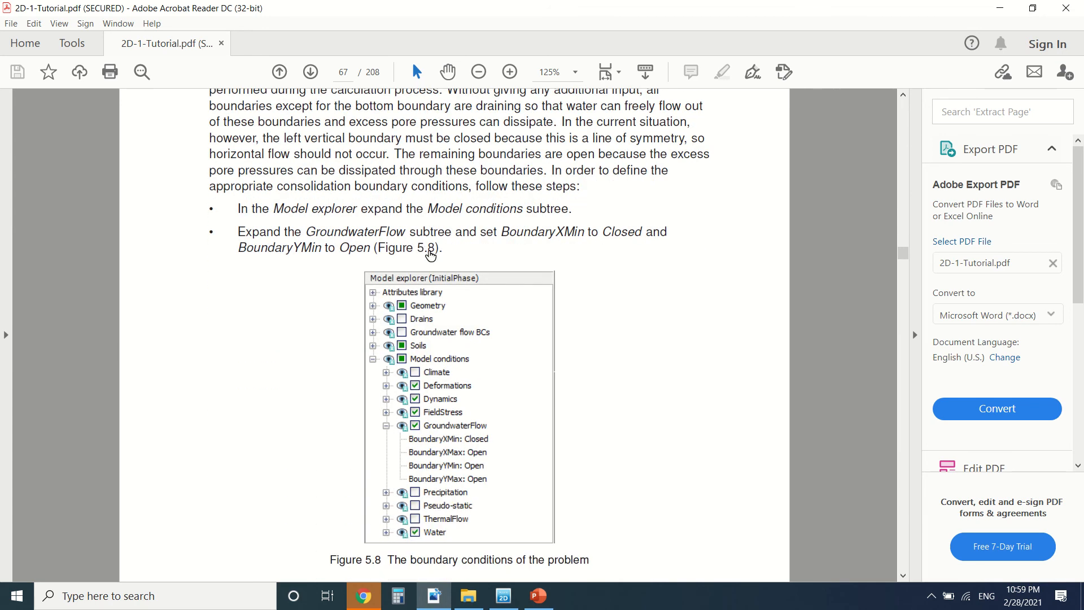
Scroll pages 68–69 to read the Phase 2 and Phase 3 consolidation steps
scroll("down", 3)
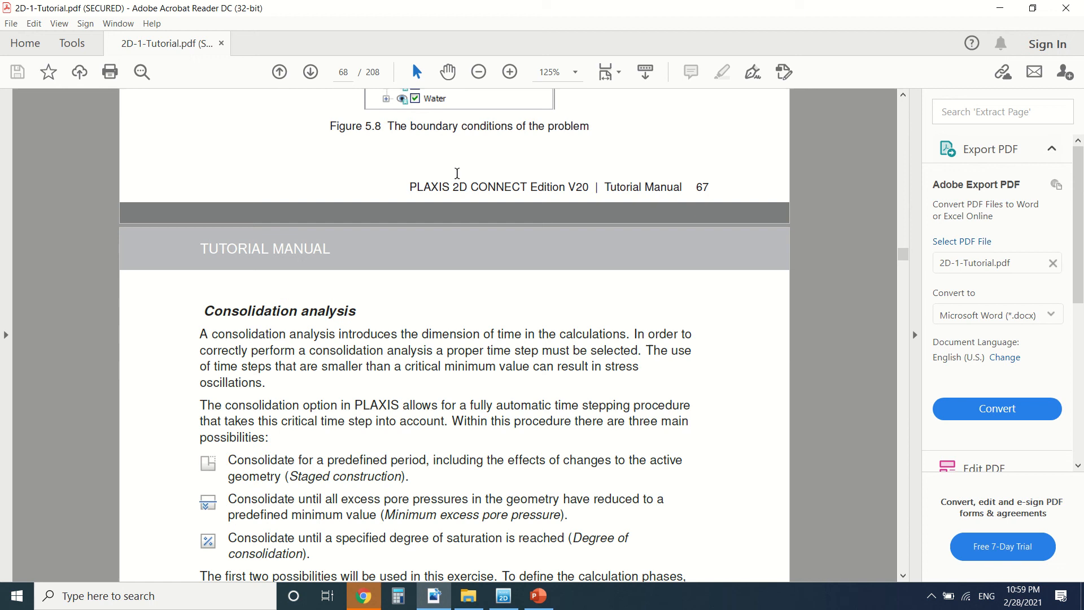
scroll("down", 3)
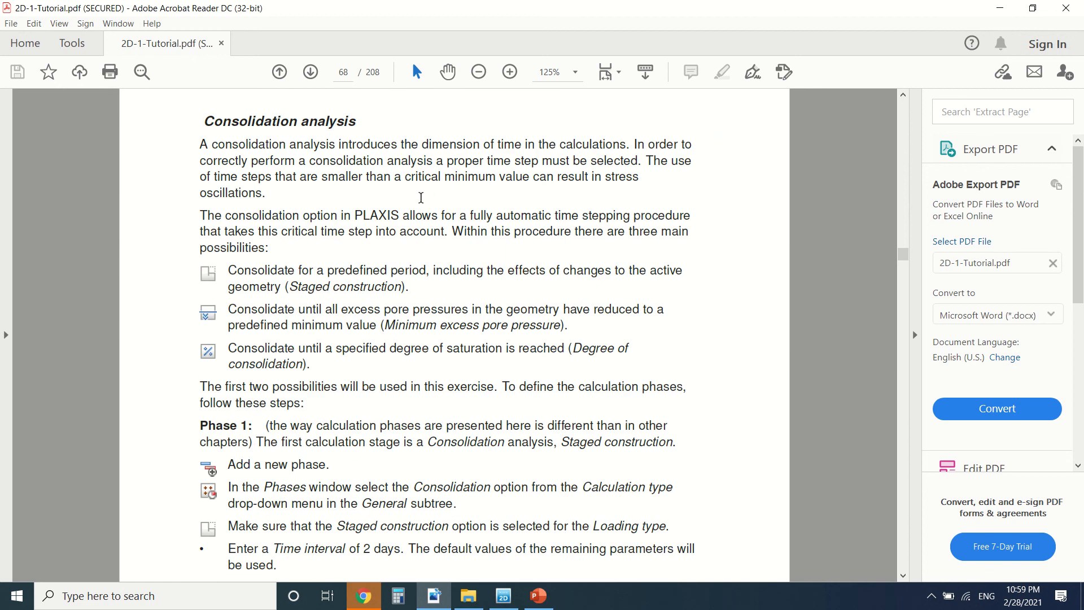
scroll("down", 3)
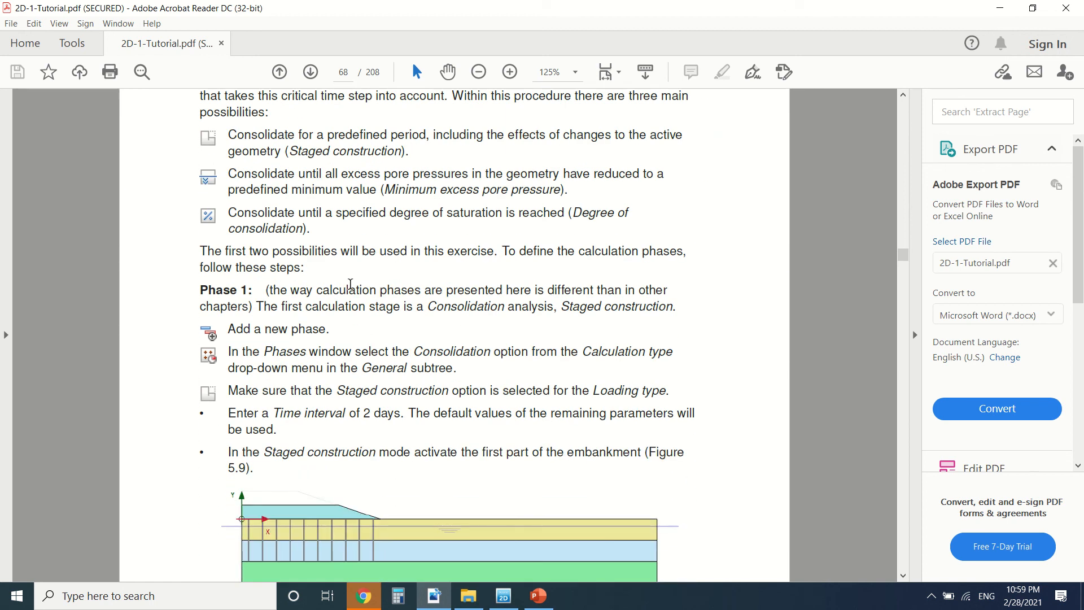
scroll("down", 3)
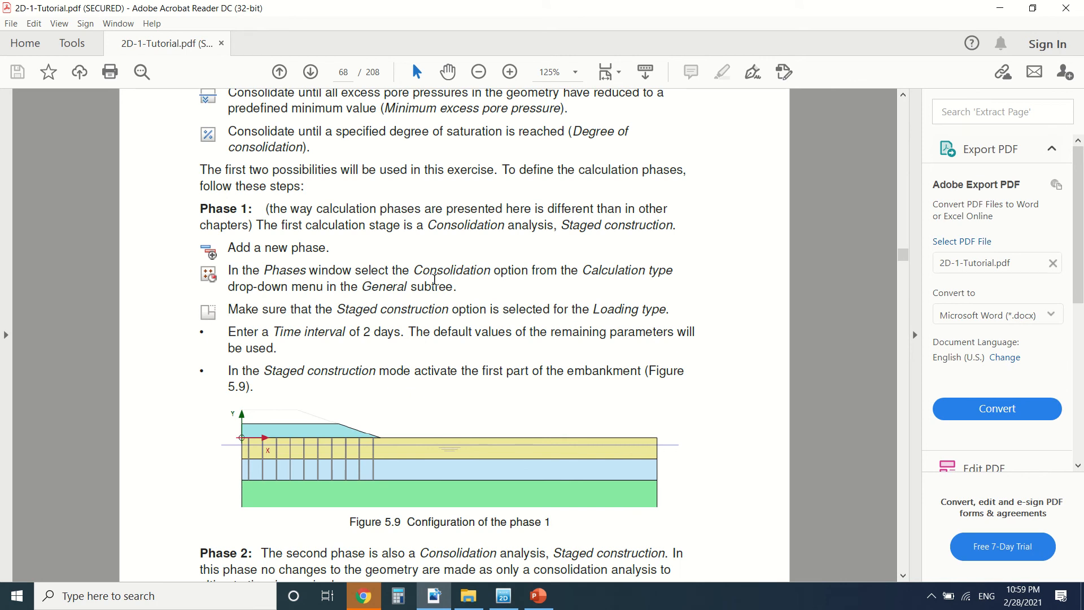
scroll("down", 3)
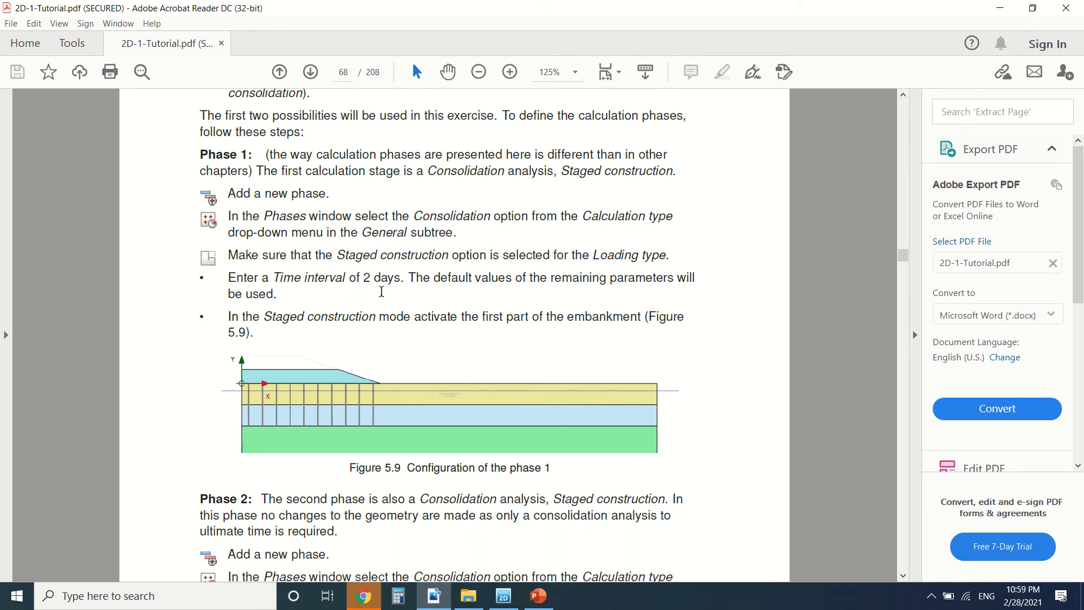
scroll("down", 3)
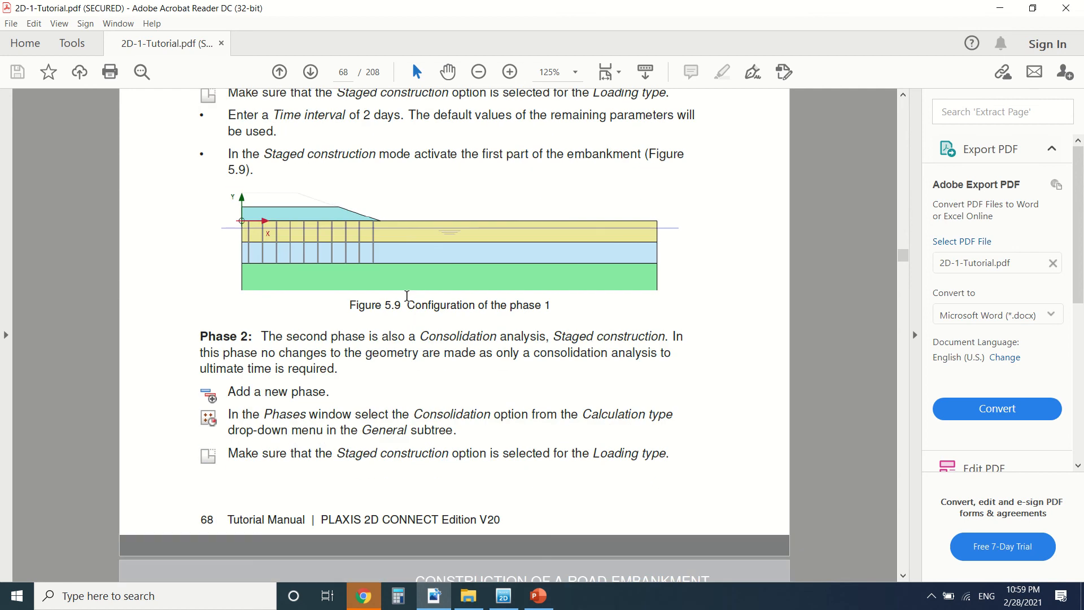
scroll("down", 3)
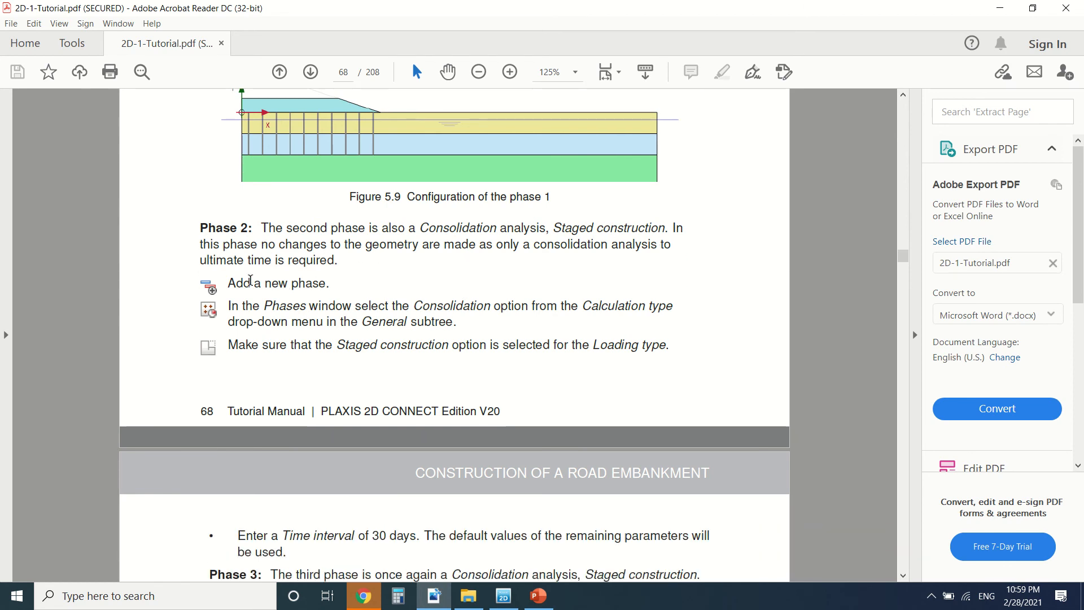
scroll("down", 3)
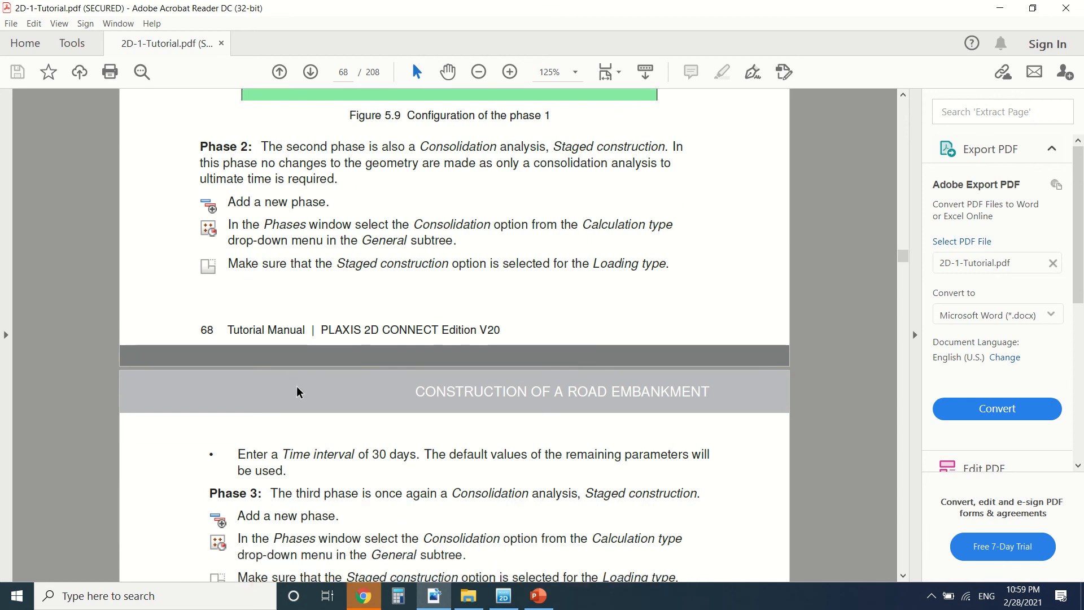
scroll("down", 3)
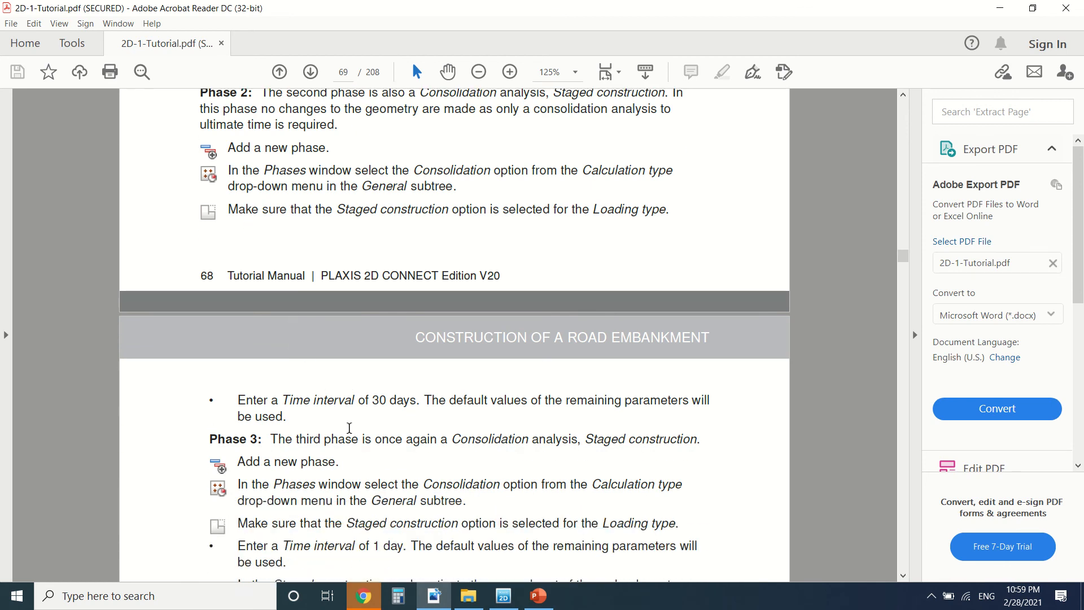
scroll("down", 3)
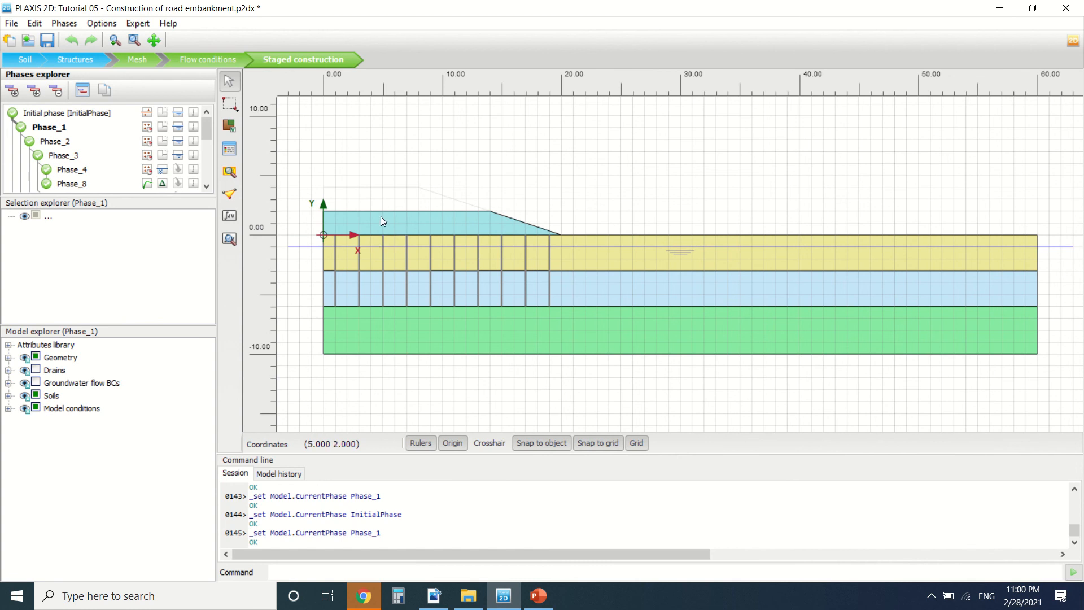
mouse_move(430, 244)
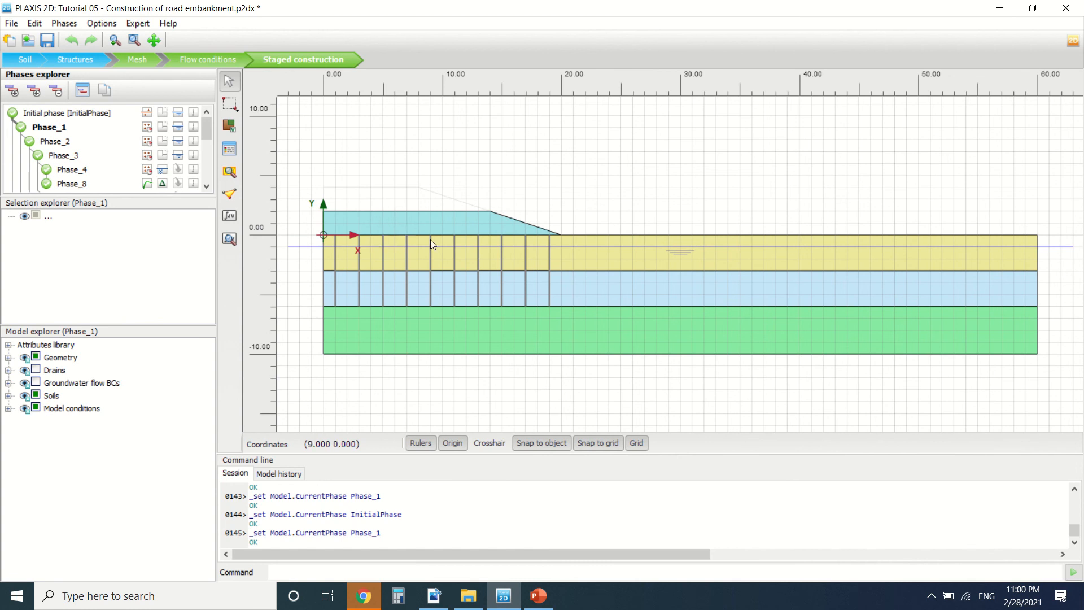
mouse_move(351, 270)
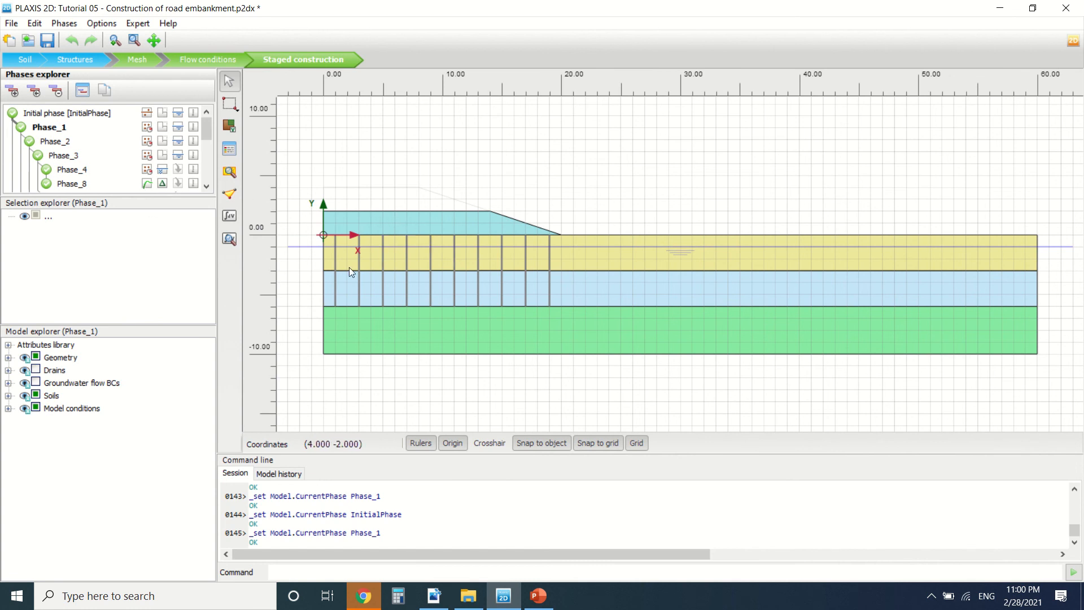
mouse_move(354, 297)
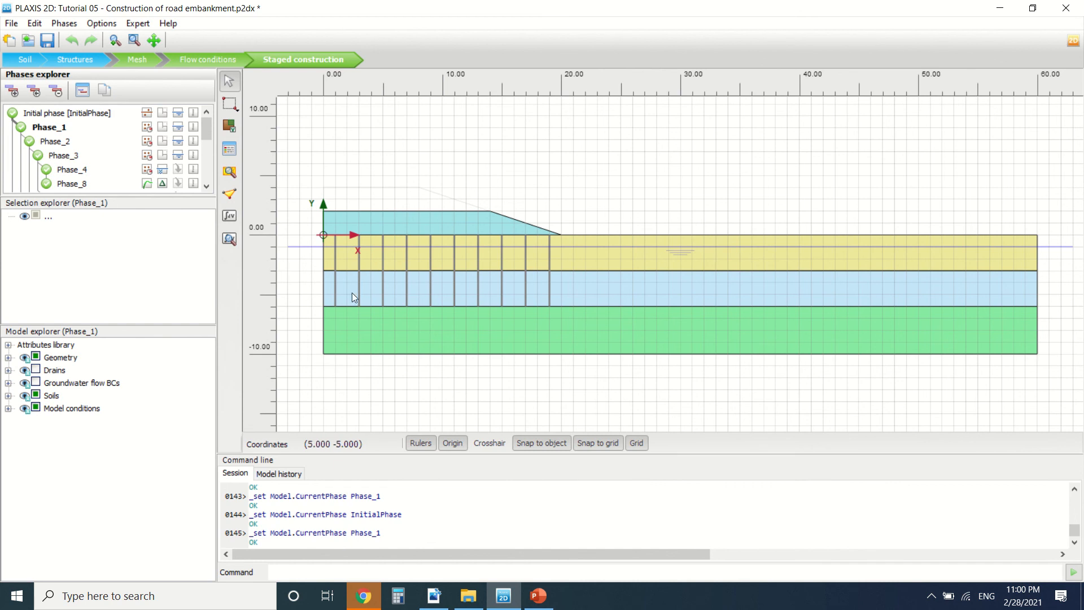
Select Phase_2 then Phase_3 and review Phase_3's consolidation settings in the Phases window
left_click(58, 142)
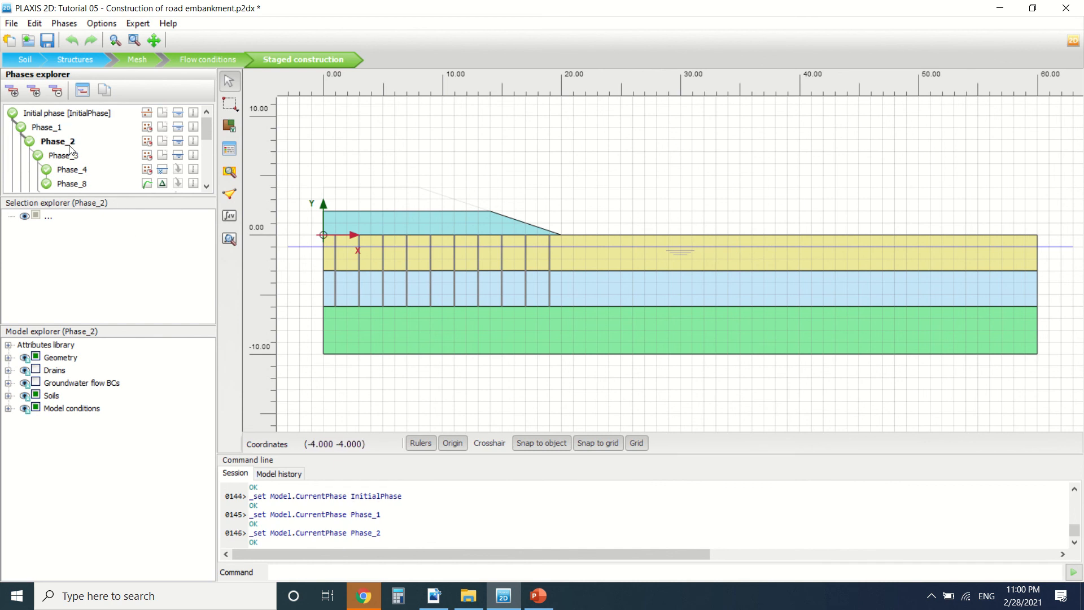
mouse_move(371, 196)
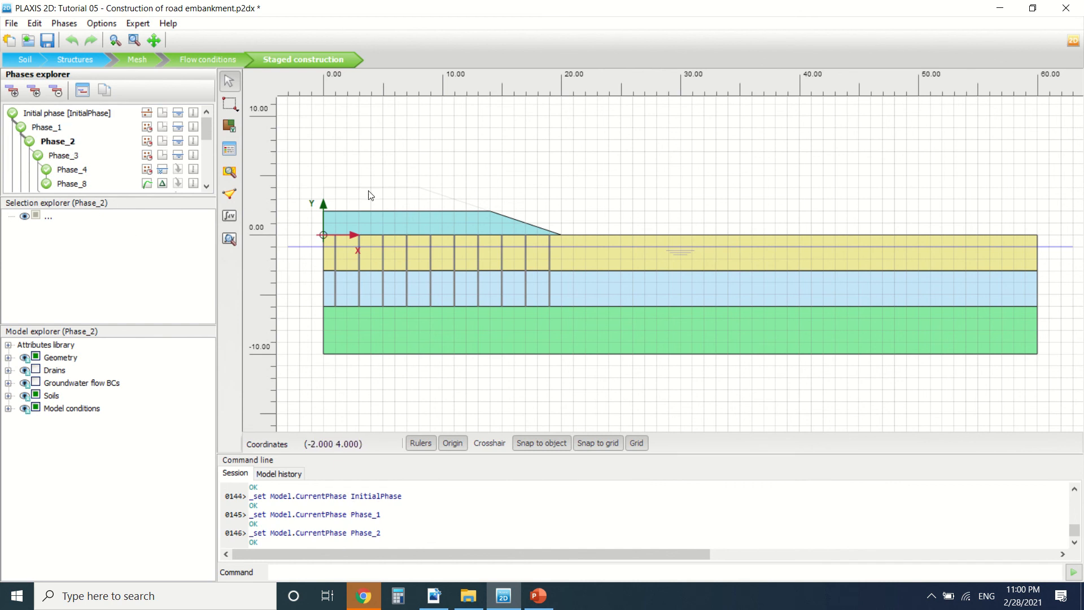
mouse_move(330, 215)
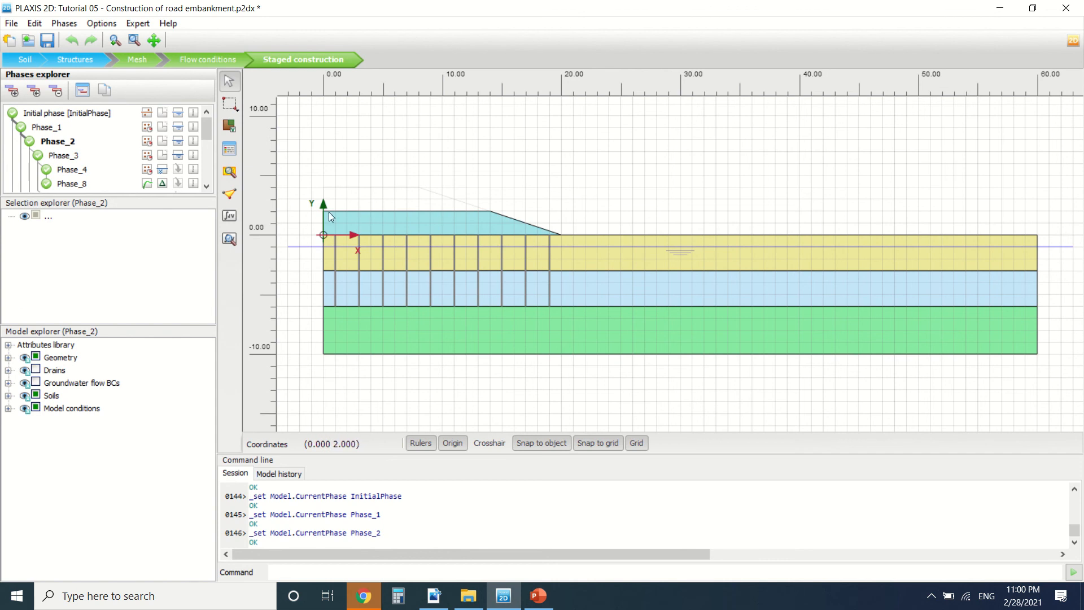
mouse_move(351, 193)
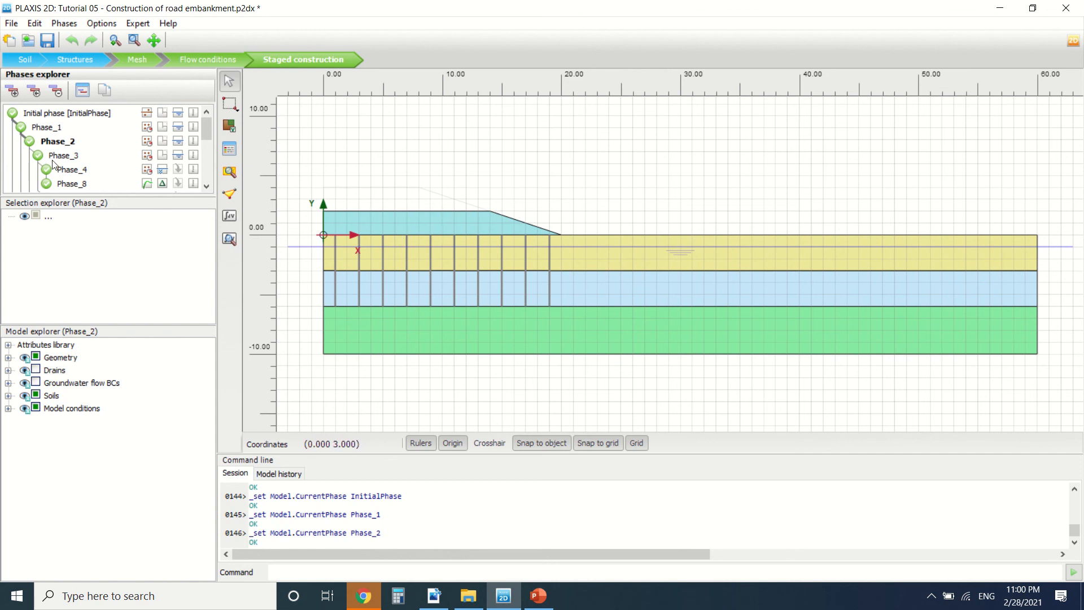
left_click(66, 155)
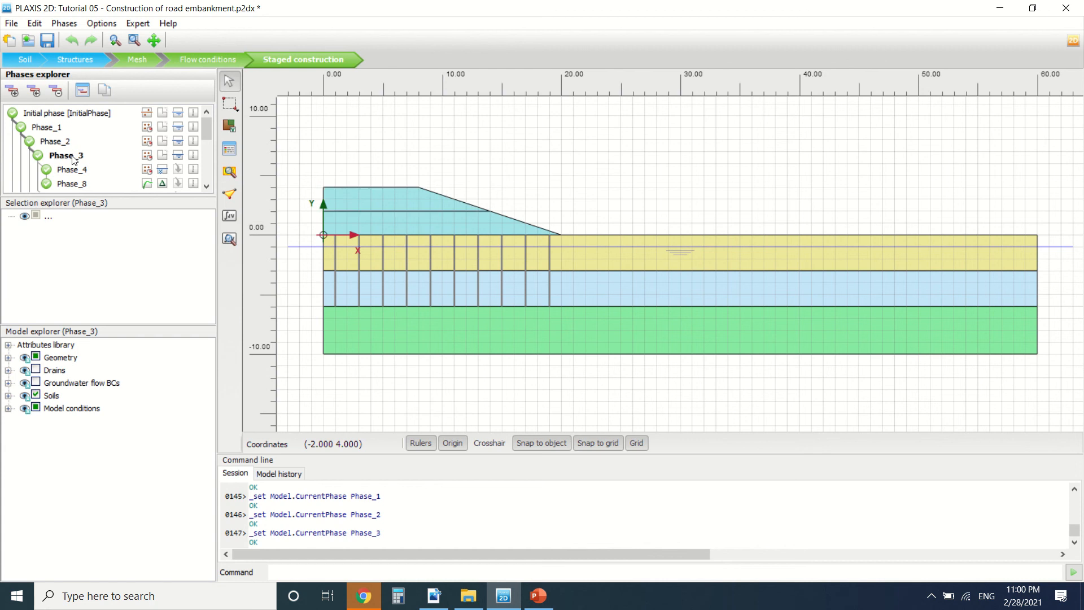
left_click(81, 90)
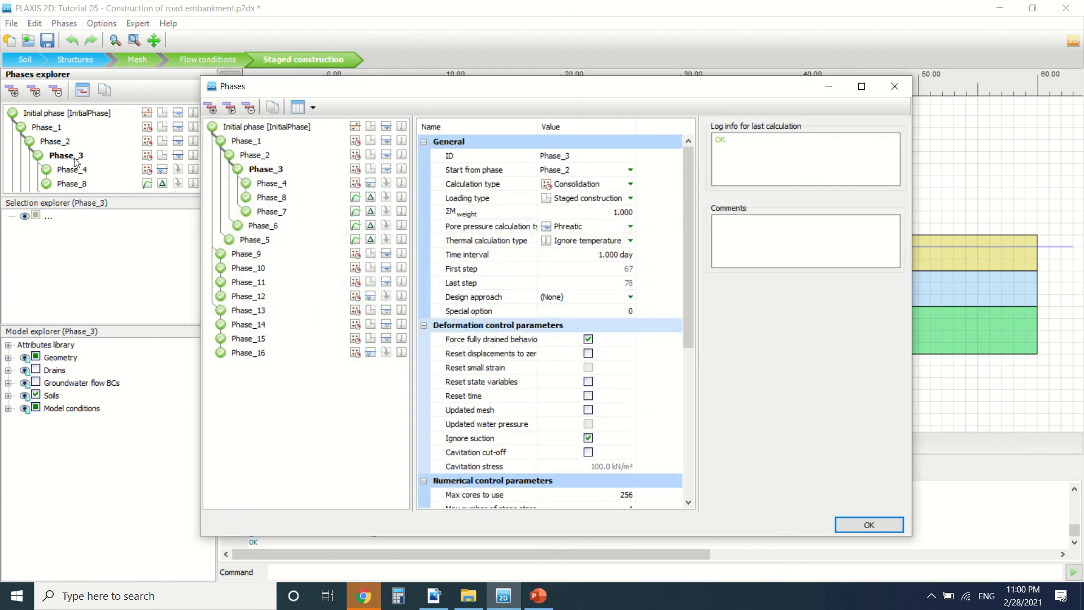
mouse_move(882, 110)
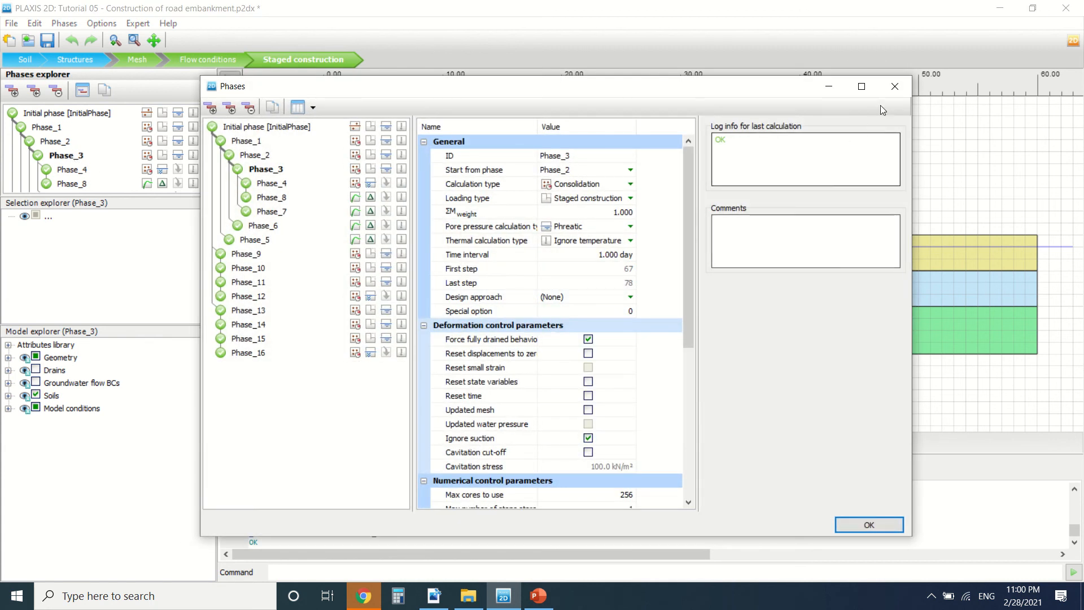
left_click(869, 524)
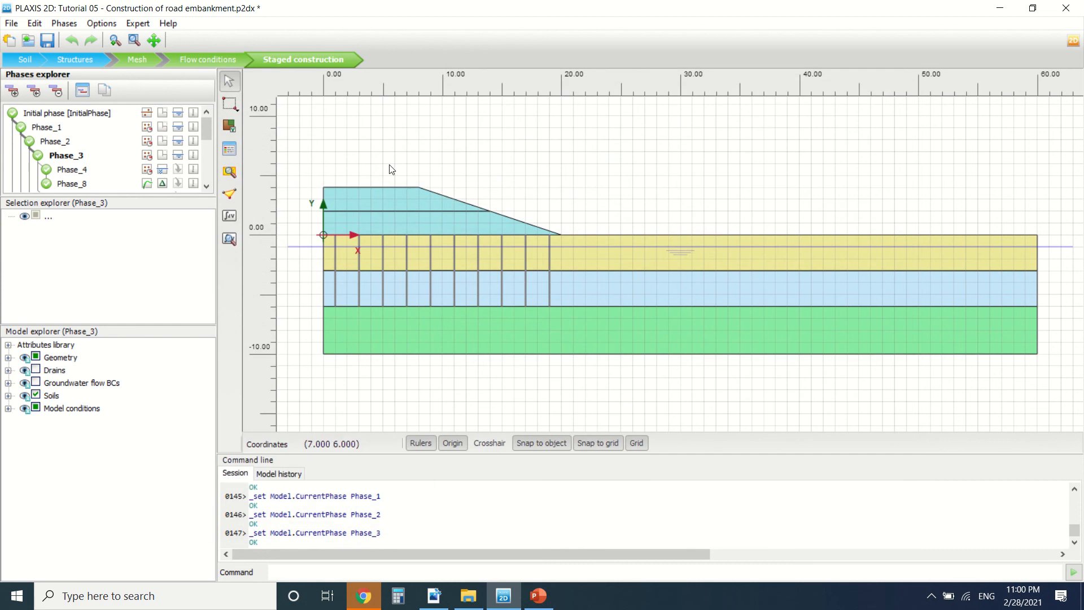
mouse_move(358, 214)
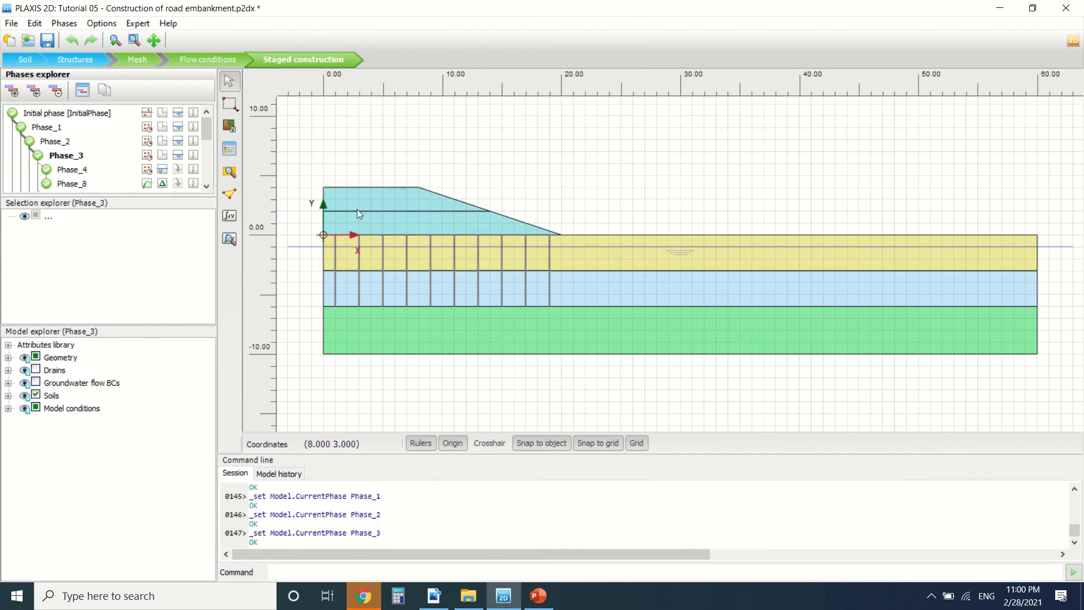
Review Phase_4's consolidation to minimum excess pore pressure, then make Phase_8 current
left_click(72, 170)
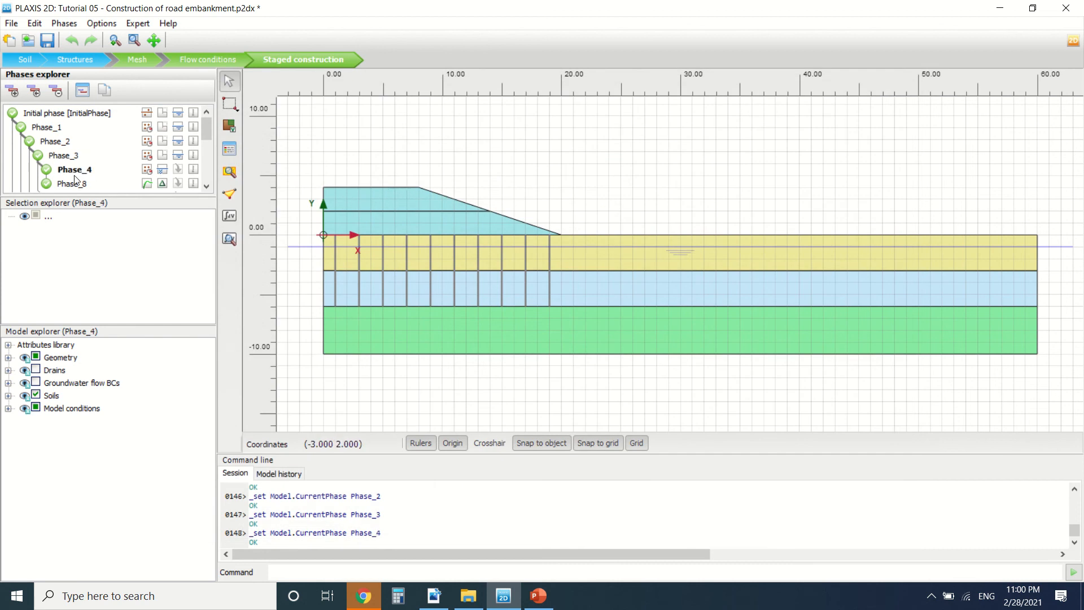
left_click(82, 90)
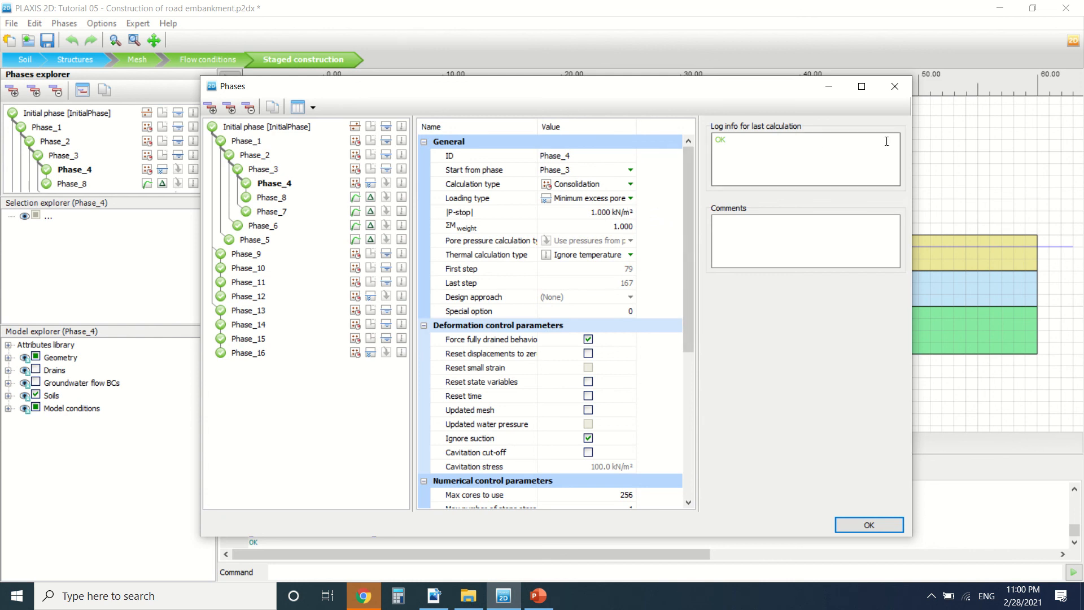
left_click(868, 525)
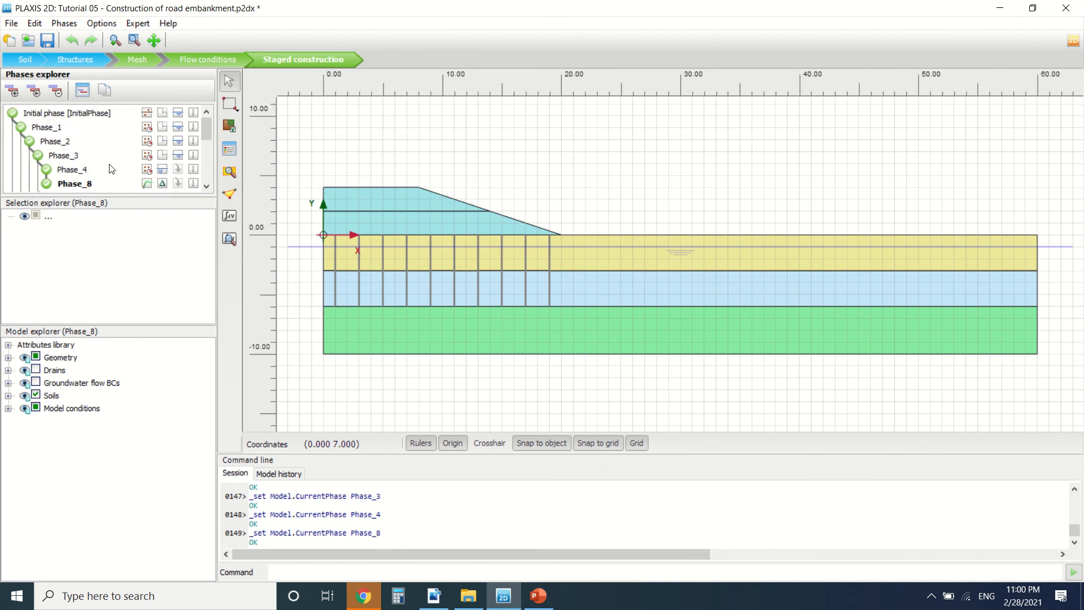
scroll("down", 3)
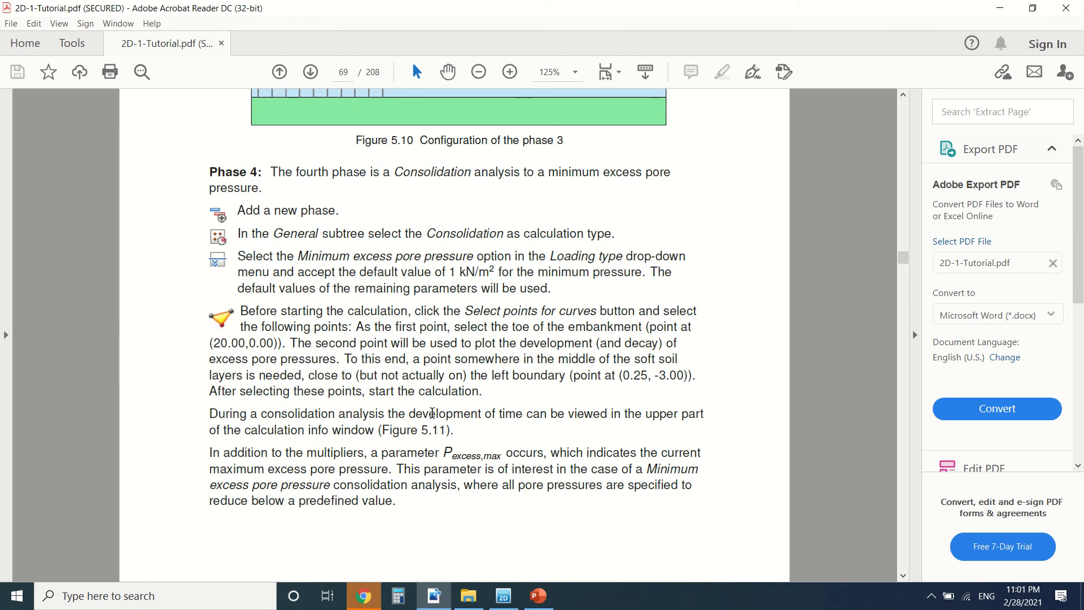
left_click(311, 72)
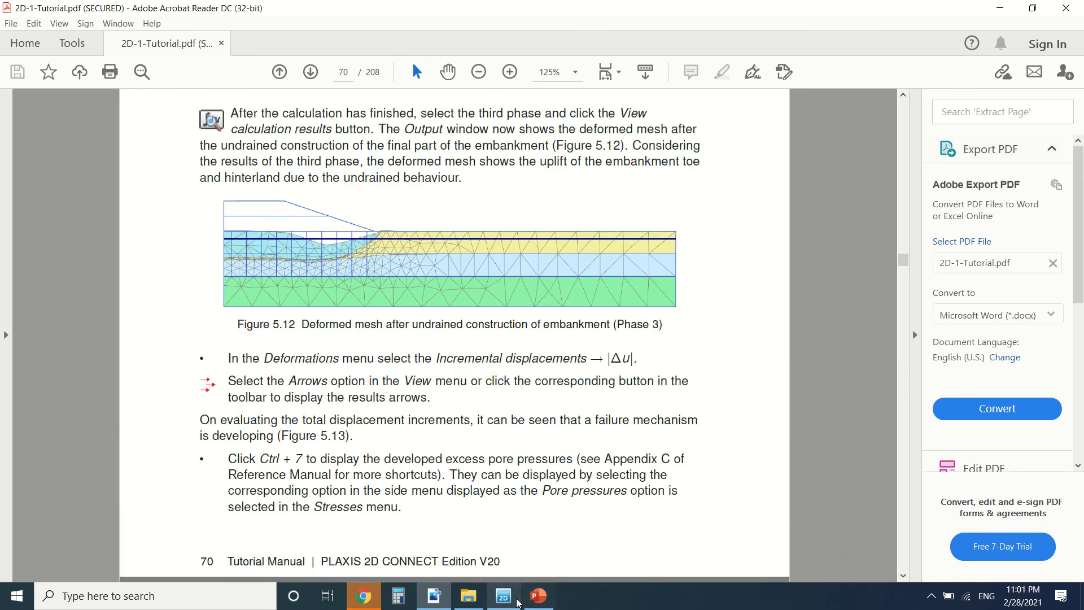
left_click(503, 596)
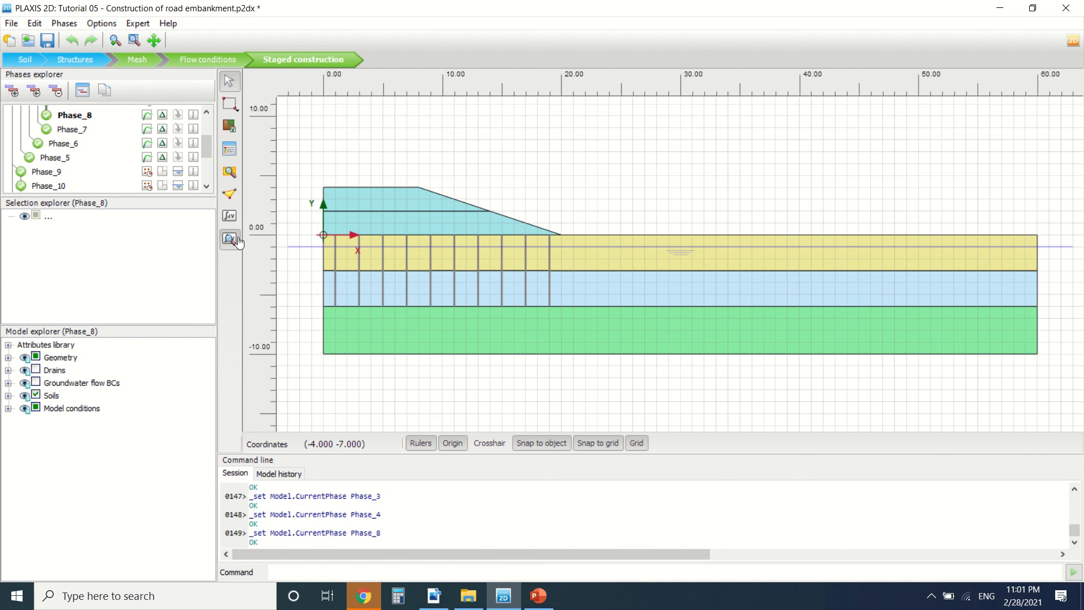
View the calculation results of the selected Phase_8 in the Output program
left_click(229, 238)
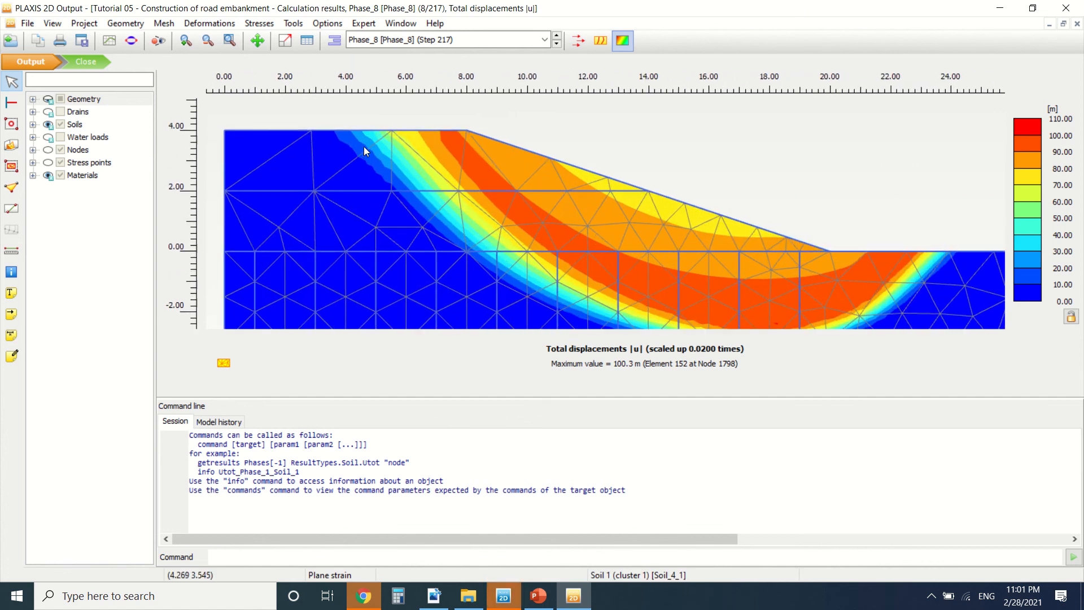
Show Phase_8's total displacements as arrows, then return to shaded contours
left_click(578, 41)
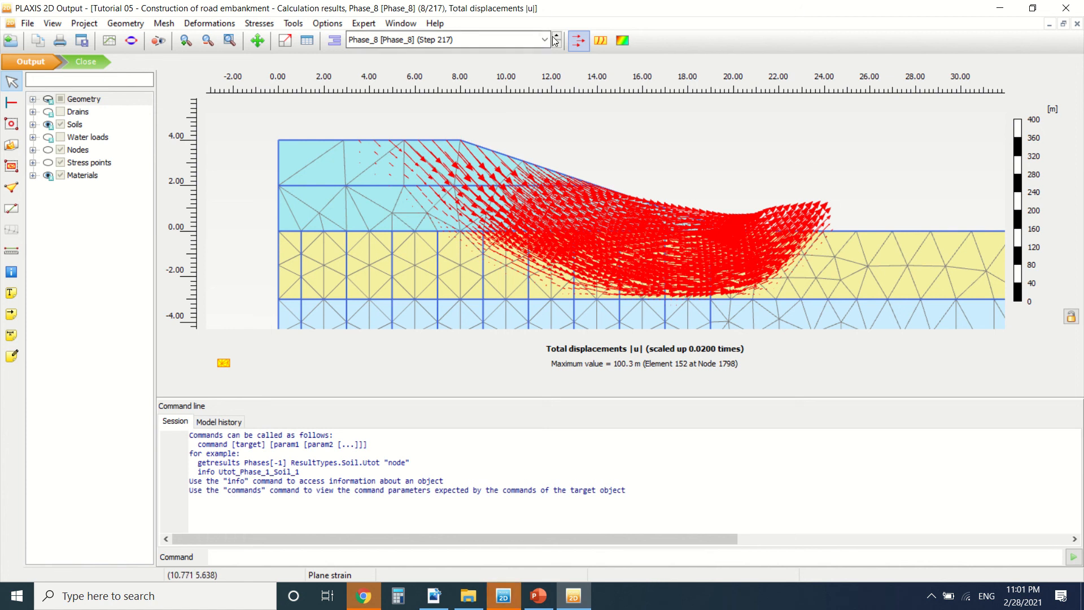
left_click(621, 41)
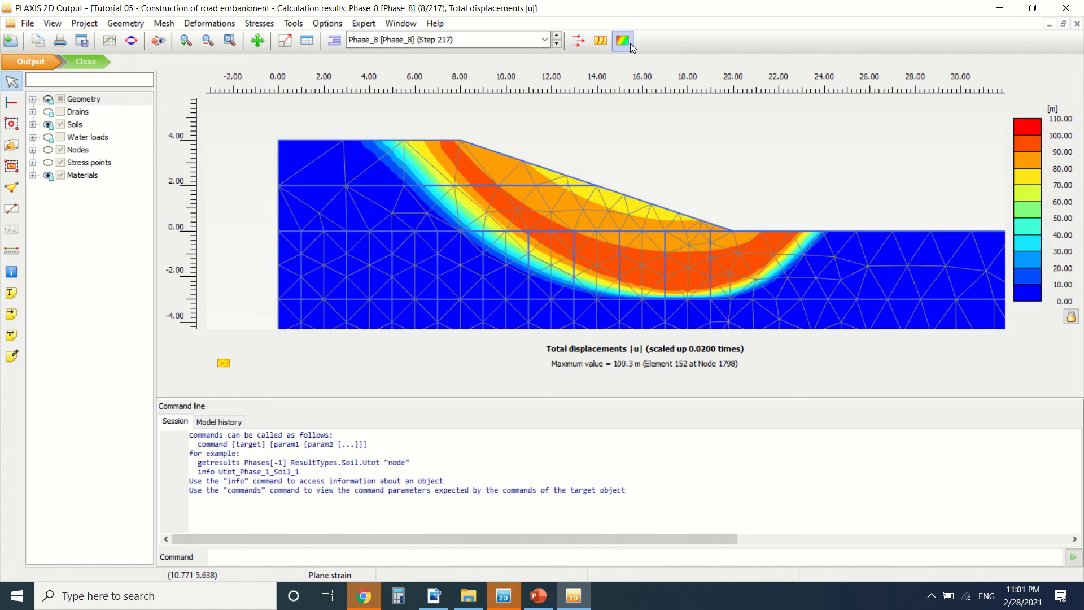
Browse the Principal effective stresses results under the Stresses menu and begin a new chart
left_click(258, 22)
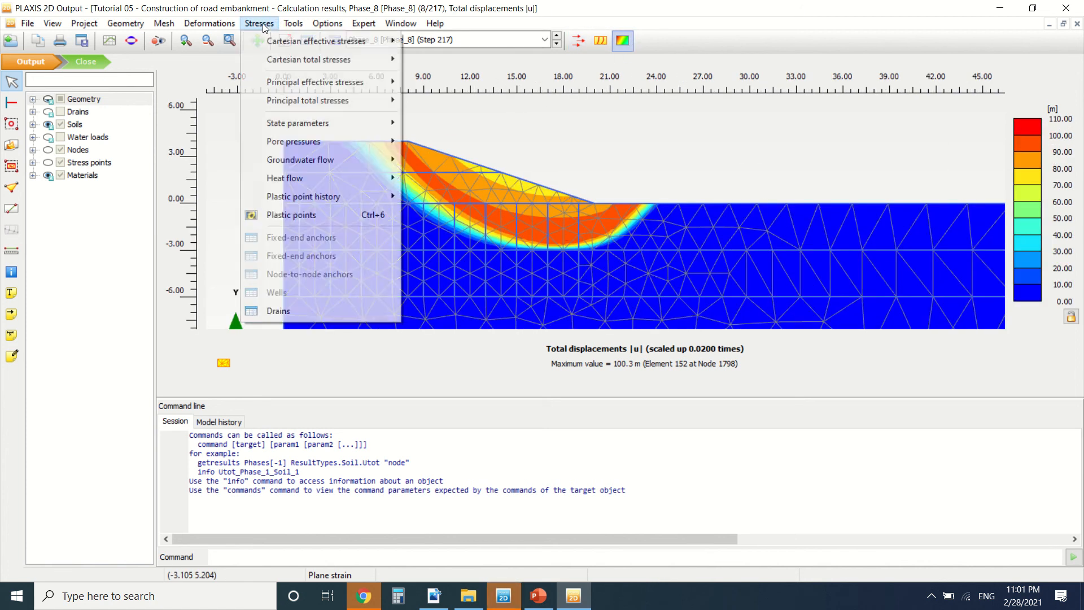
left_click(259, 23)
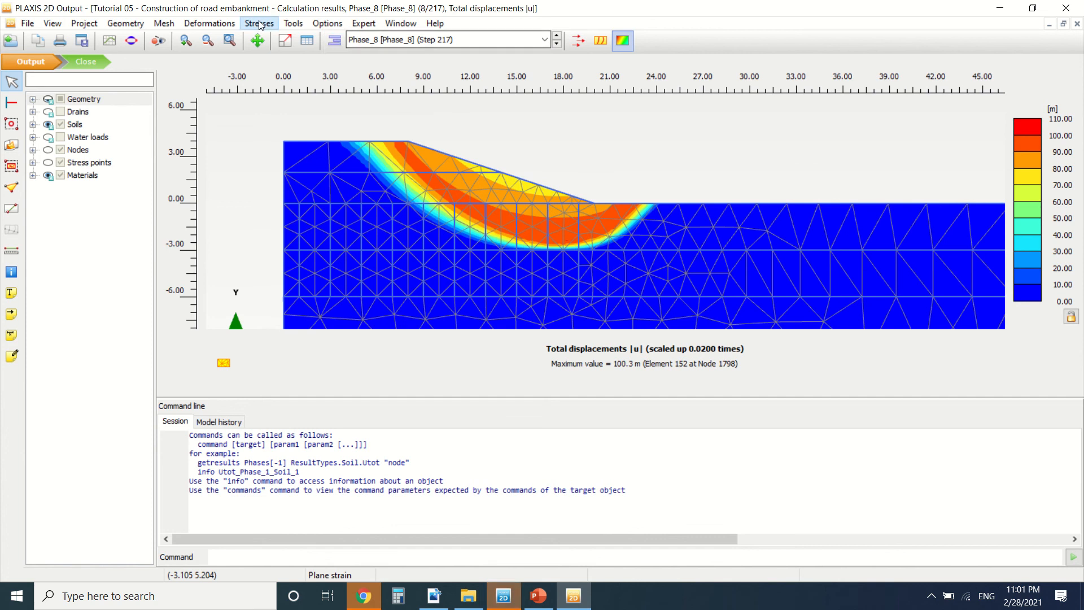
left_click(259, 23)
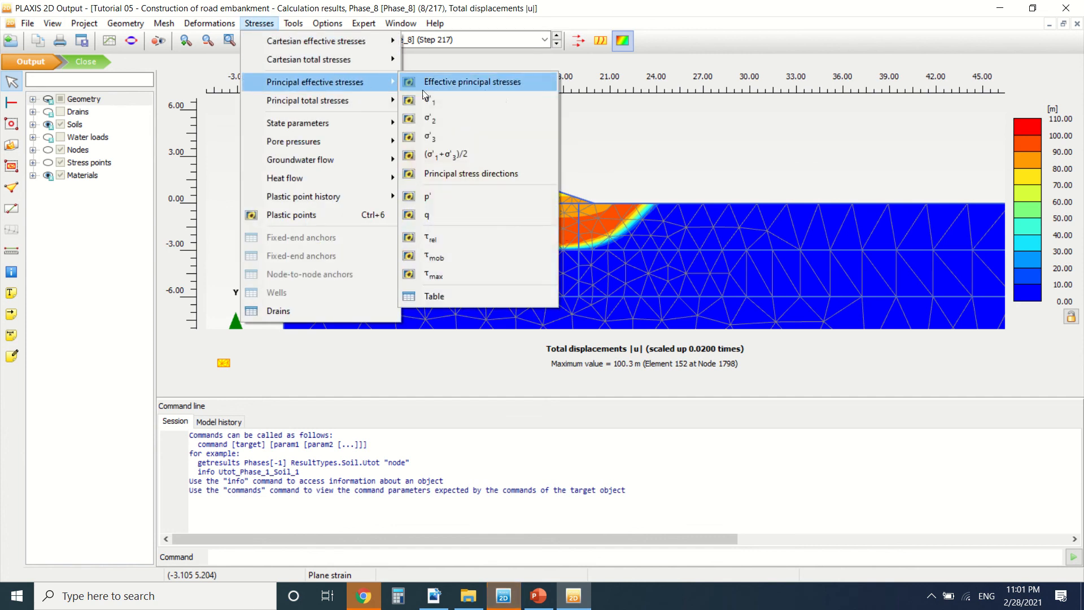
left_click(472, 81)
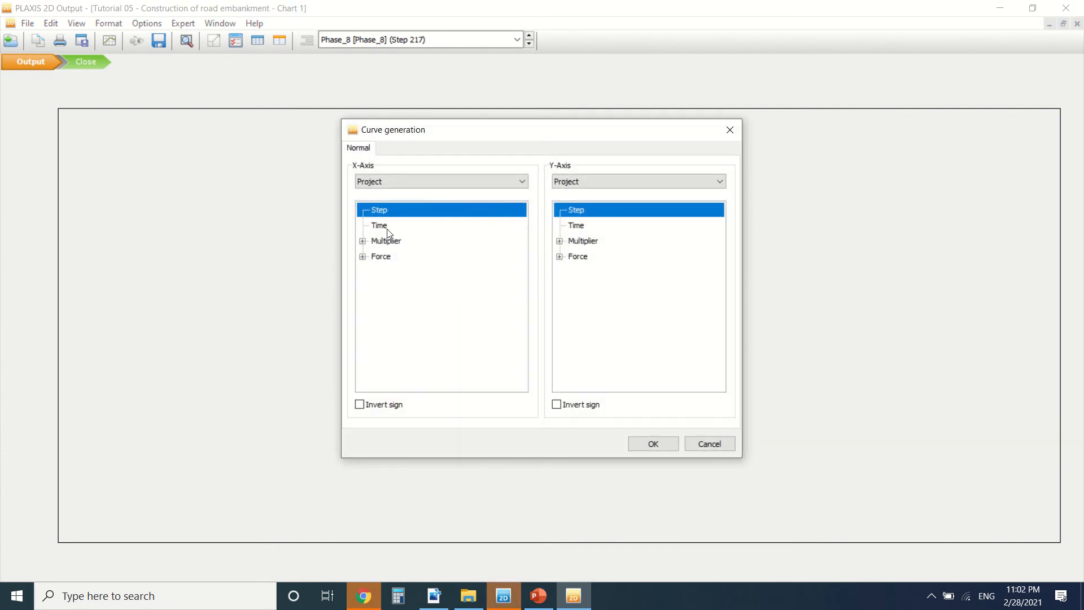
Choose Multiplier as the x-axis quantity in the Curve generation dialog
left_click(387, 241)
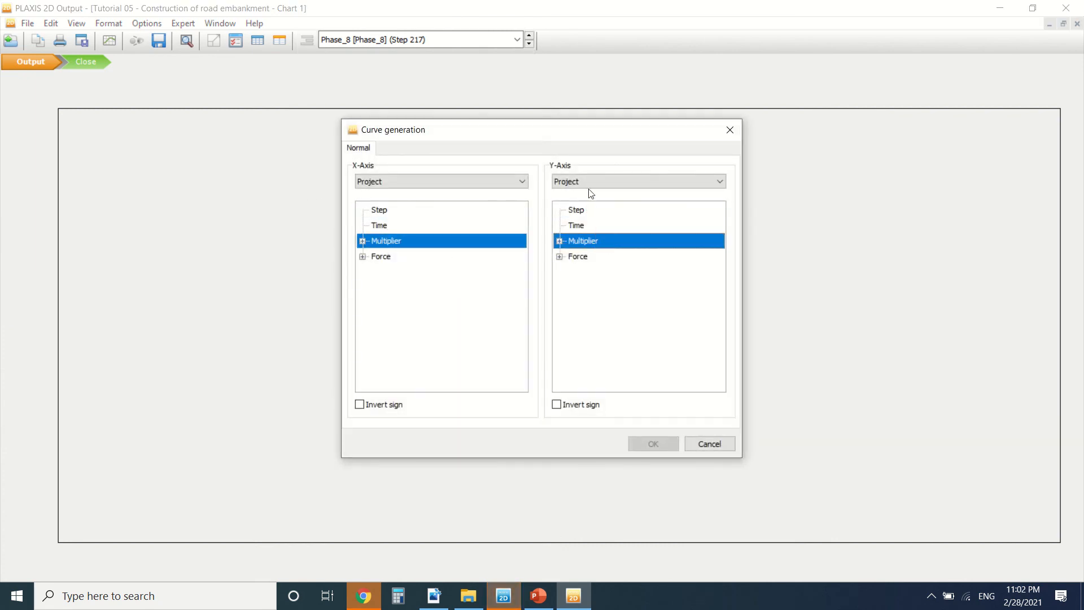